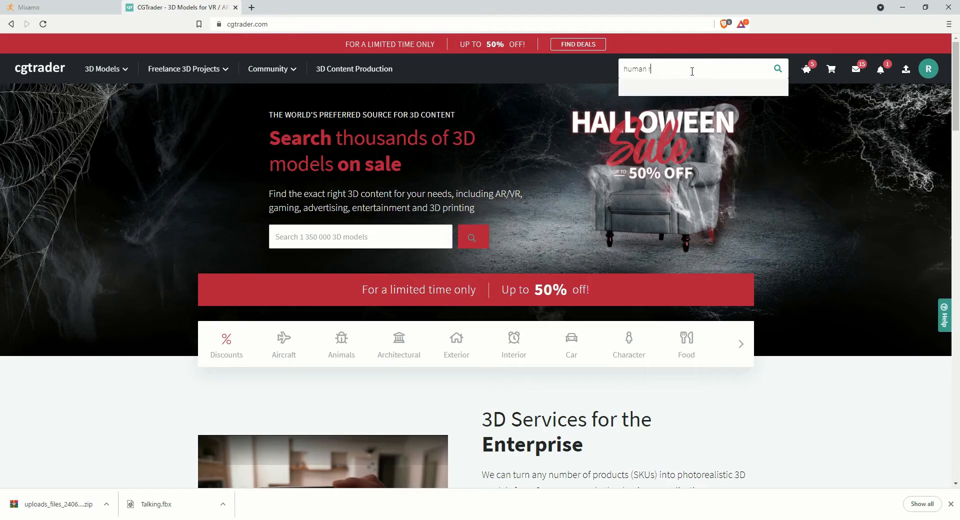
# Search CGTrader for 'human rig', filter to free models and open the Base Meshes man model
pyautogui.write('ig')
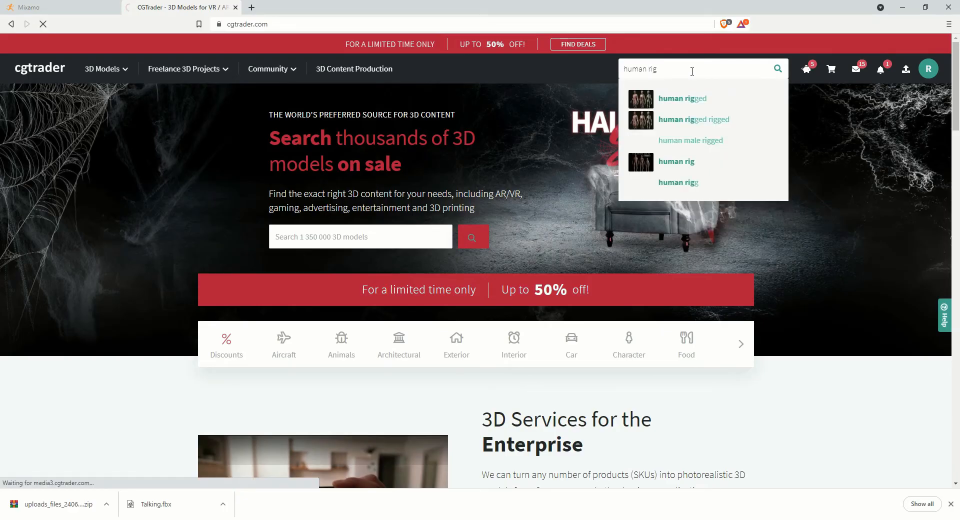
pyautogui.click(676, 163)
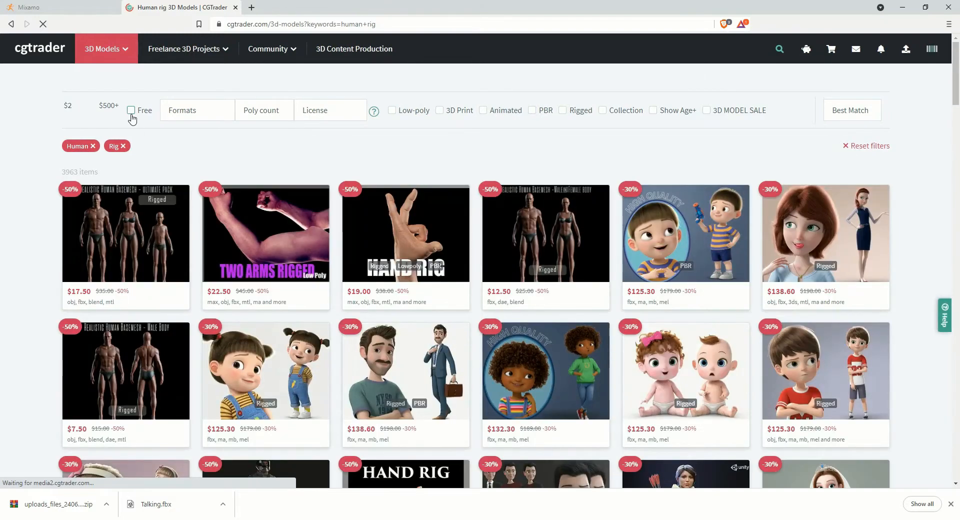
pyautogui.click(131, 110)
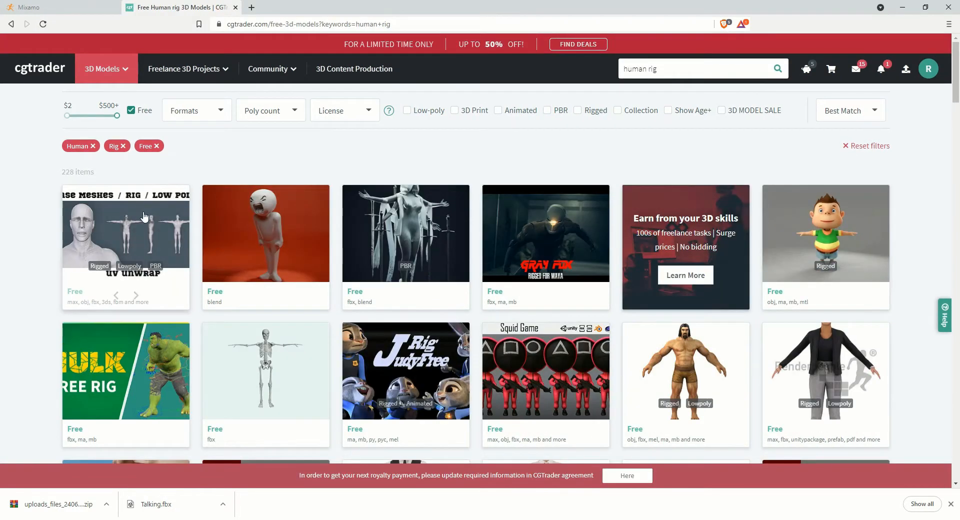
pyautogui.click(126, 233)
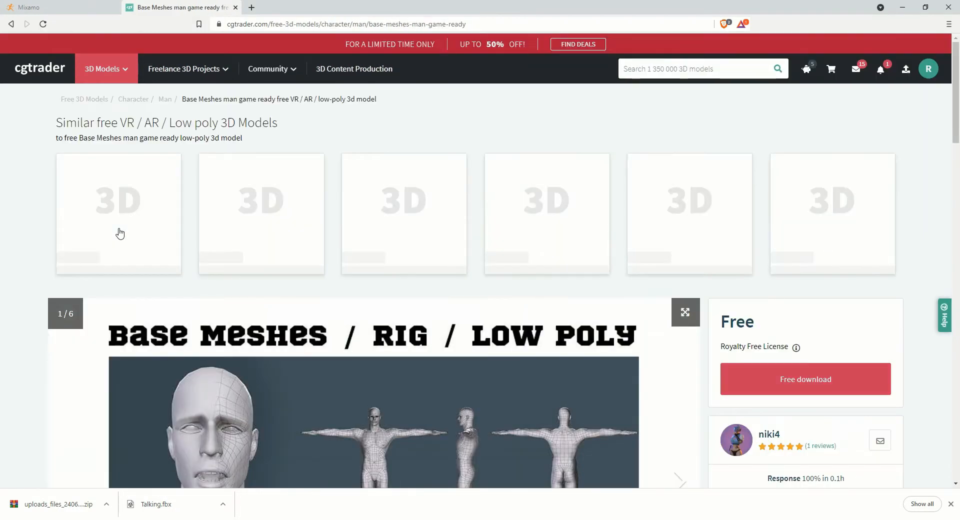
# Download the model's maya.rar file from its free download page
pyautogui.scroll(-3)
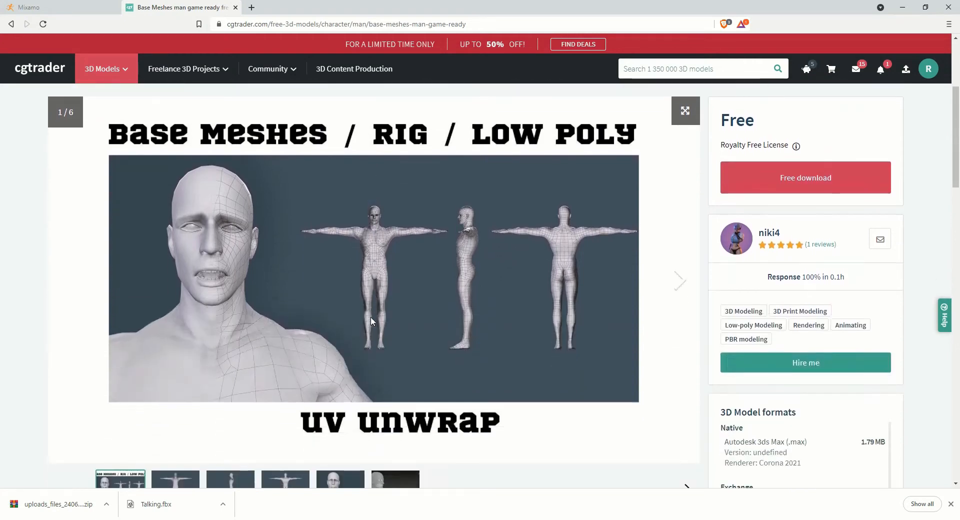
pyautogui.click(804, 178)
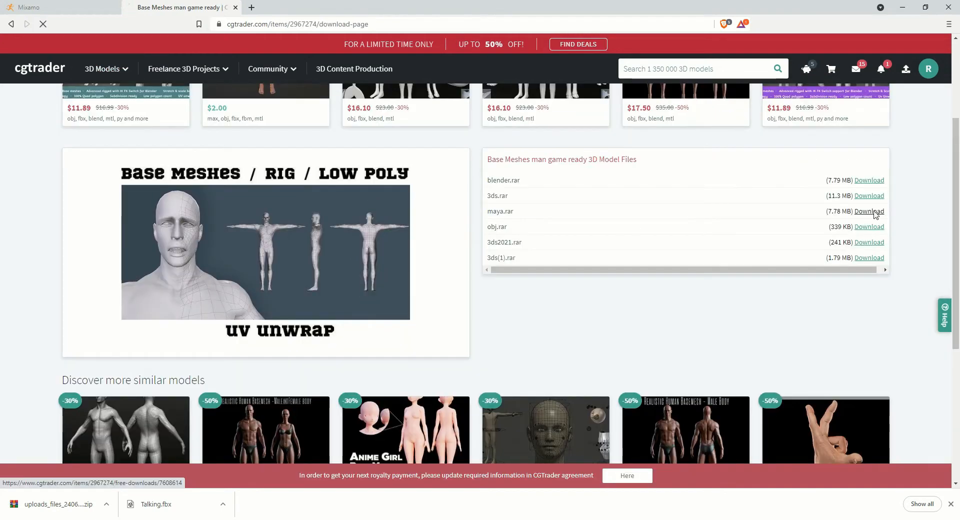
pyautogui.click(868, 211)
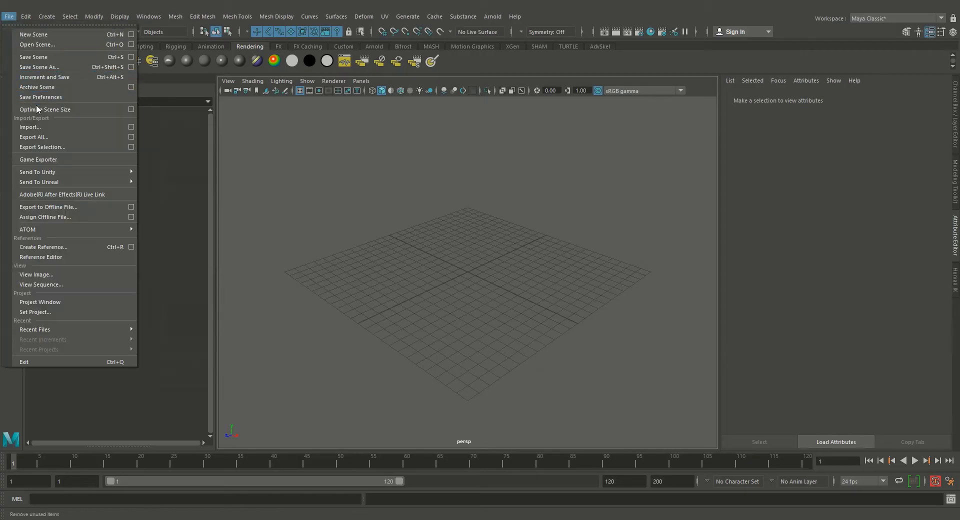
# Import the downloaded FBX character file into the Maya scene
pyautogui.click(30, 127)
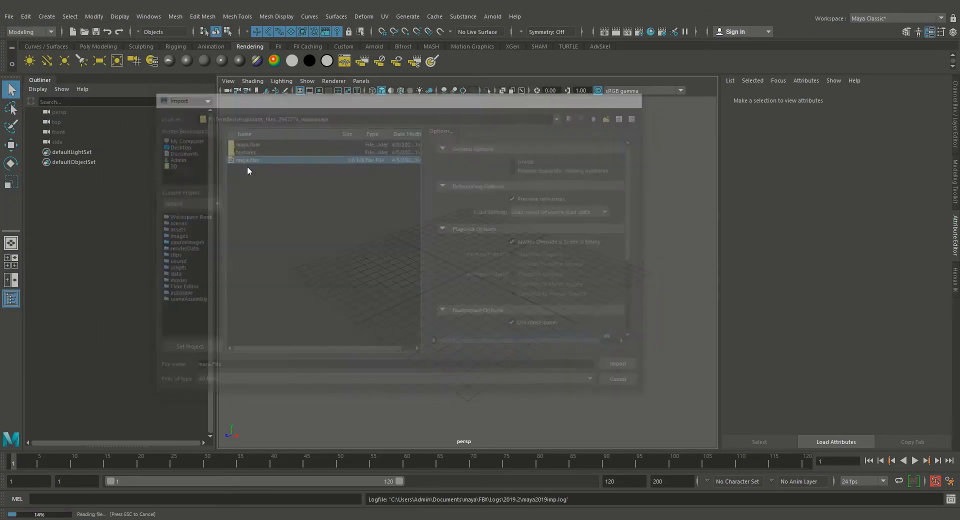
pyautogui.click(618, 363)
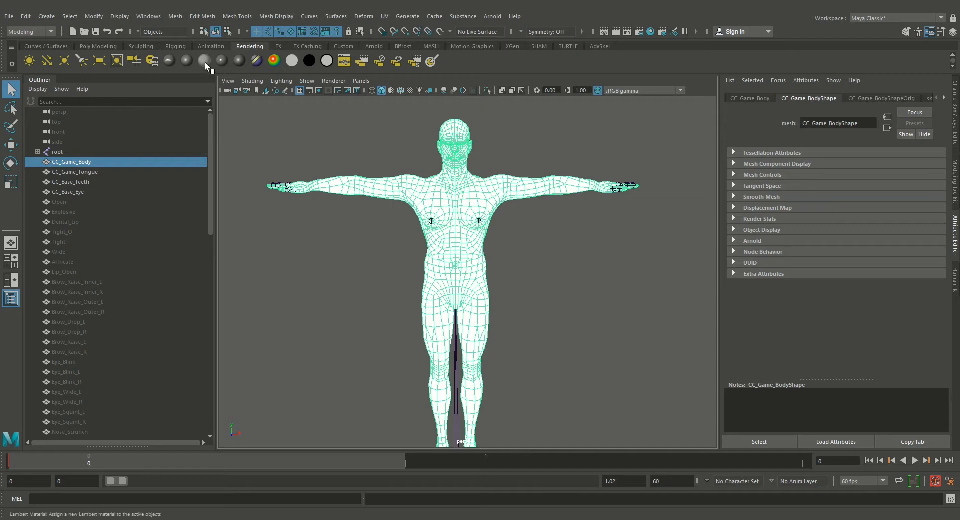
# Assign a grey Lambert material to the body and orbit to view the joint rig
pyautogui.click(525, 268)
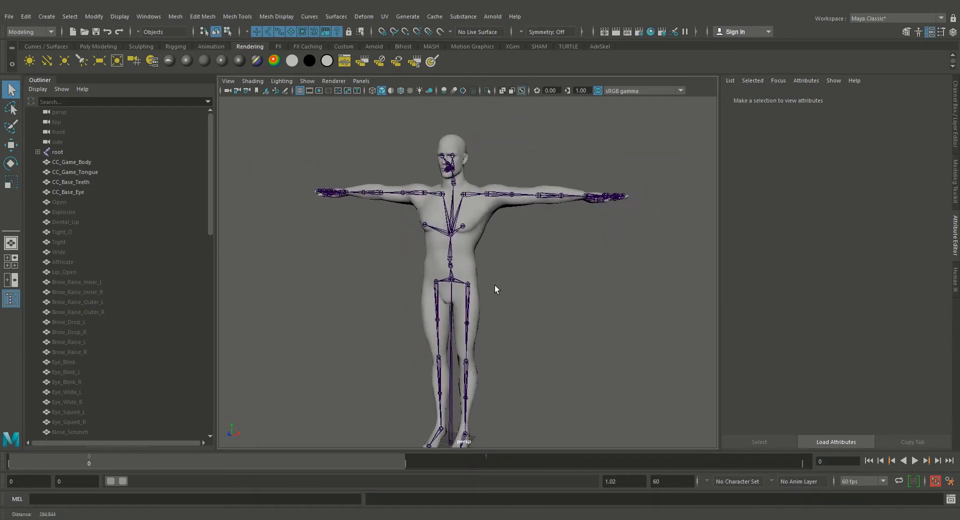
pyautogui.moveTo(496, 290); pyautogui.dragTo(525, 309)
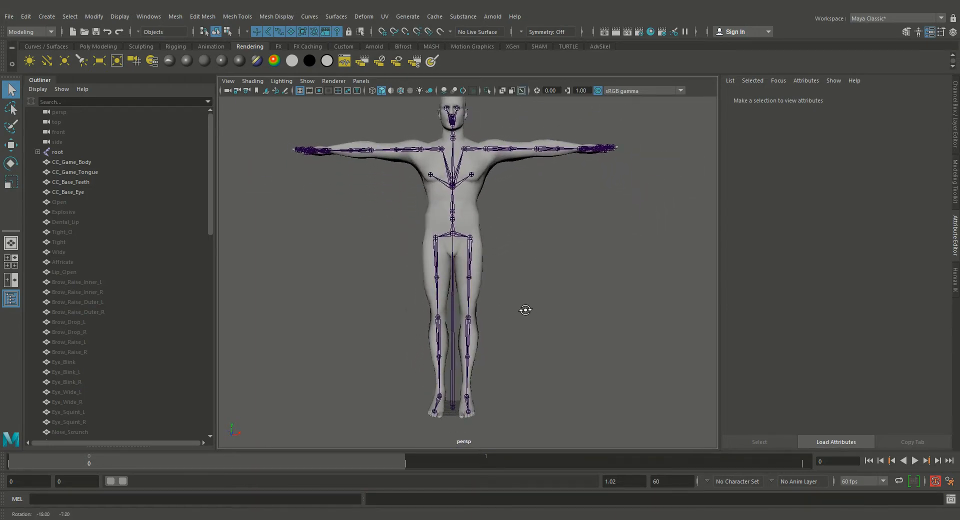
pyautogui.moveTo(525, 309); pyautogui.dragTo(545, 290)
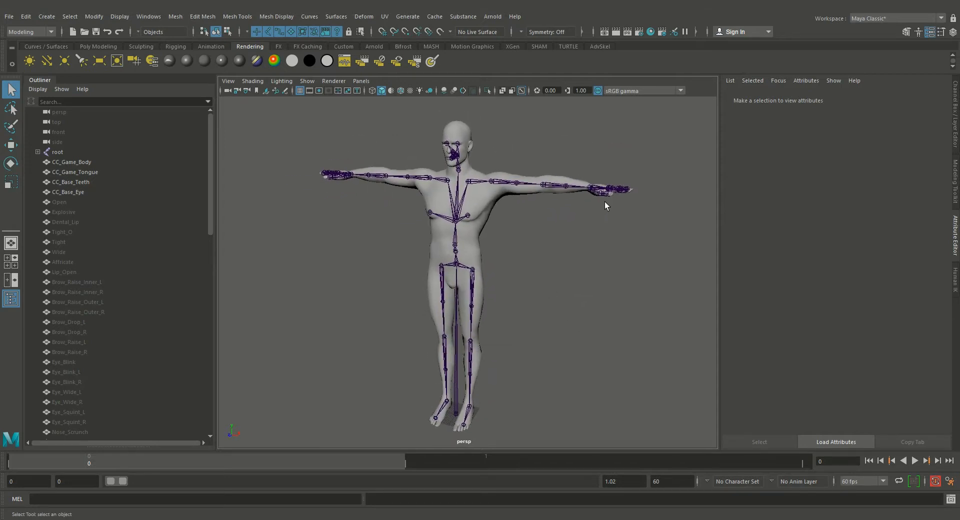
# Create a HumanIK control rig, choosing Define to map the skeleton manually as Character1
pyautogui.click(918, 32)
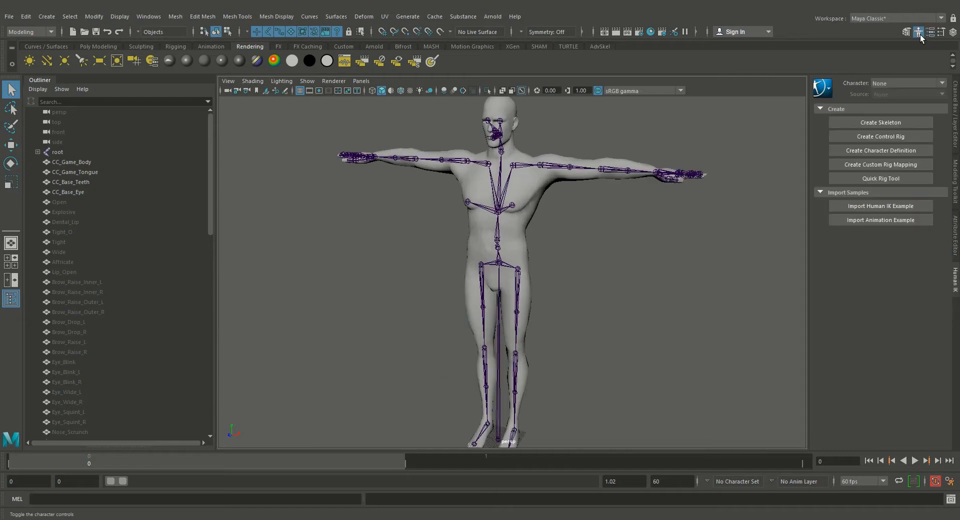
pyautogui.click(880, 136)
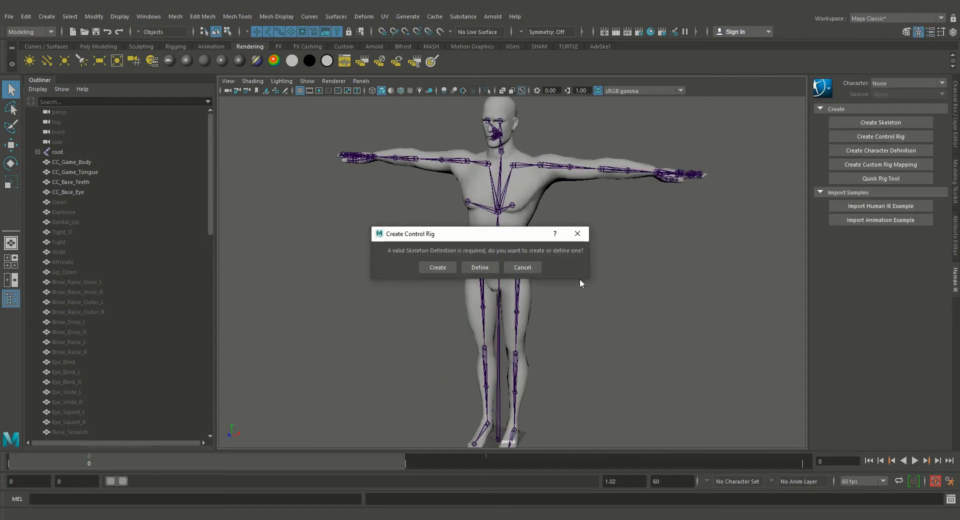
pyautogui.moveTo(479, 268)
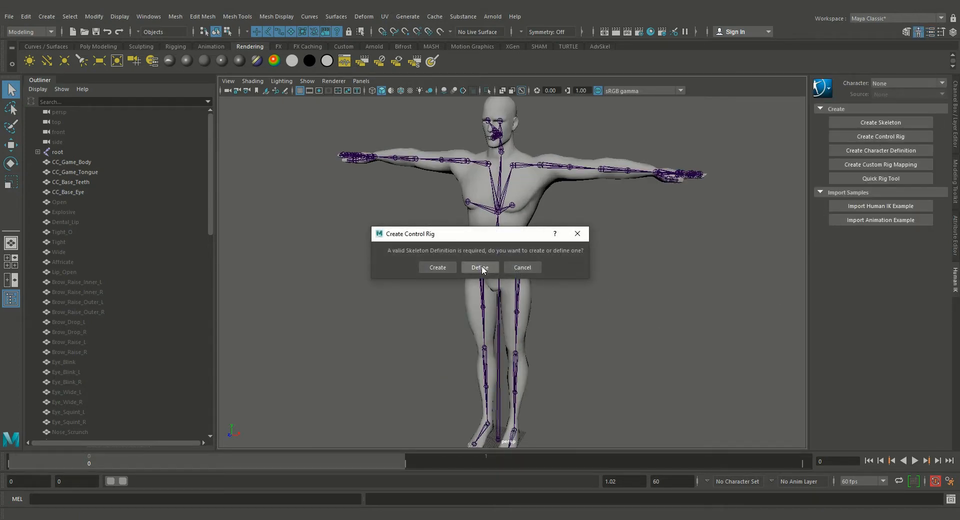
pyautogui.click(479, 267)
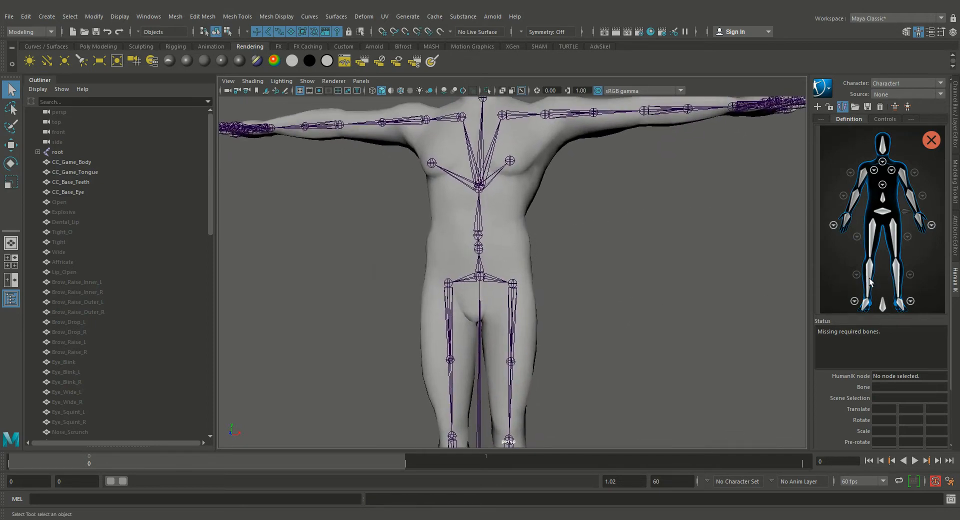
# Map pelvis to hips and the thigh, calf and foot joints to the leg slots
pyautogui.click(882, 214)
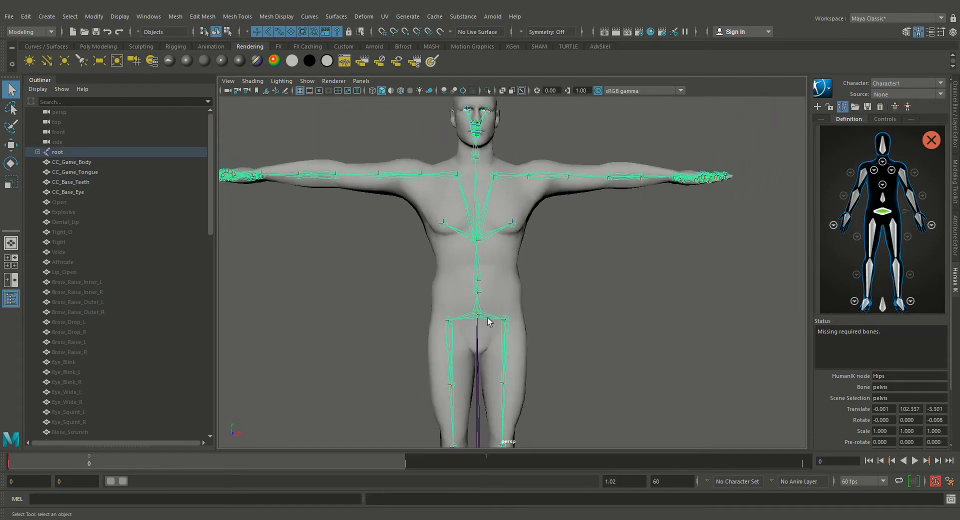
pyautogui.moveTo(895, 211)
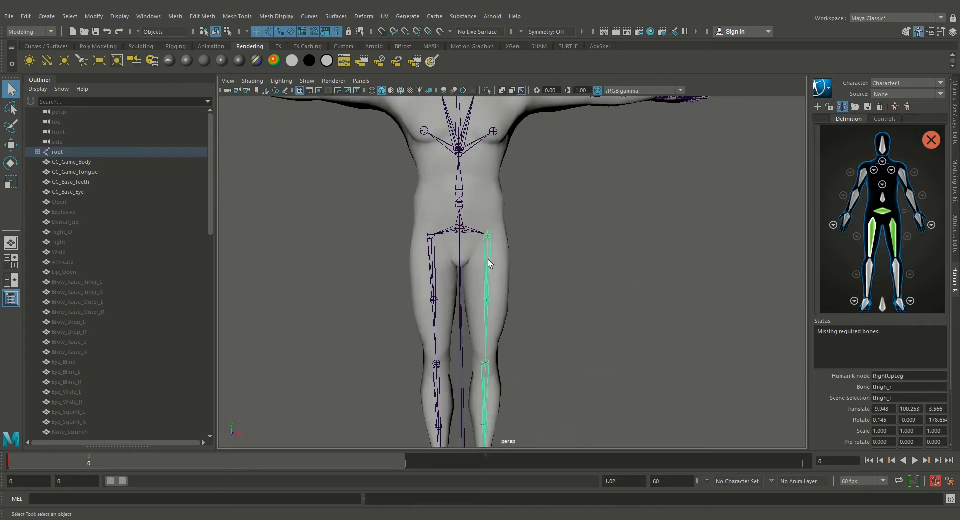
pyautogui.scroll(-3)
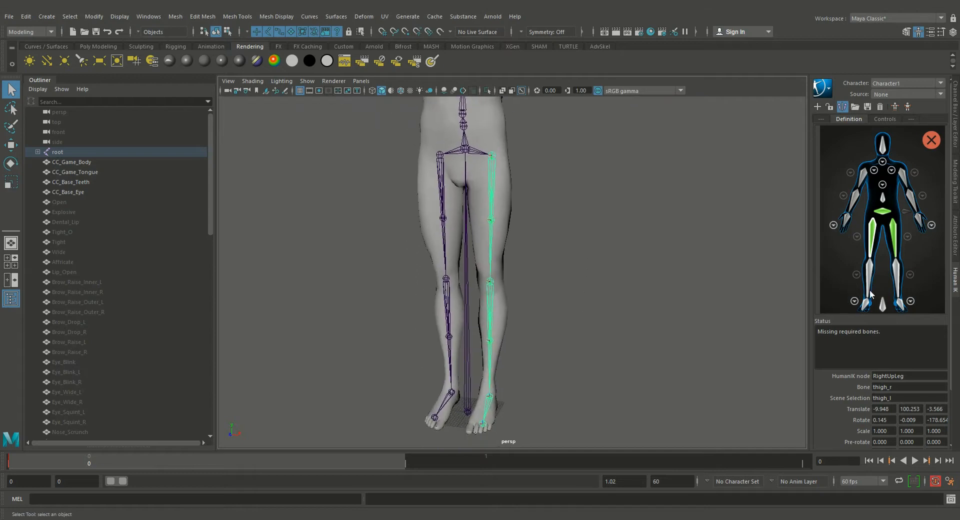
pyautogui.click(894, 270)
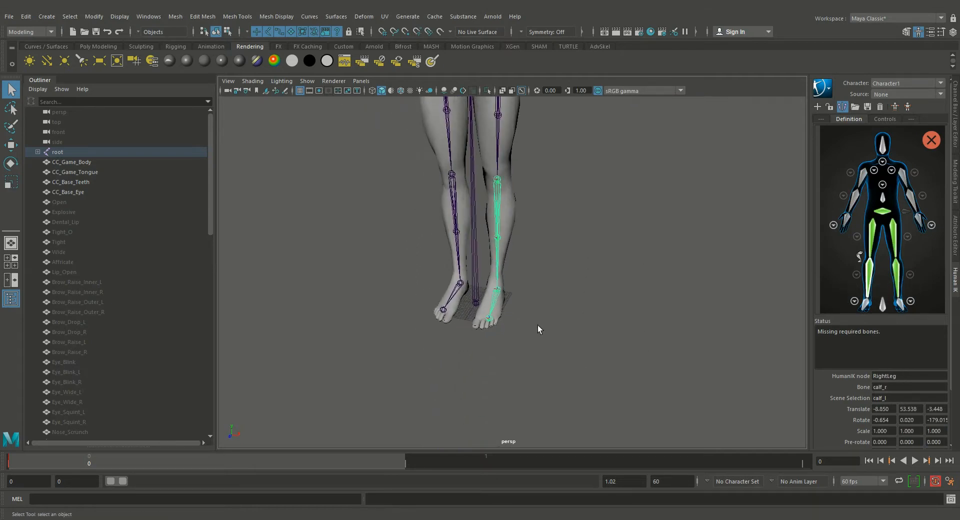
pyautogui.click(910, 301)
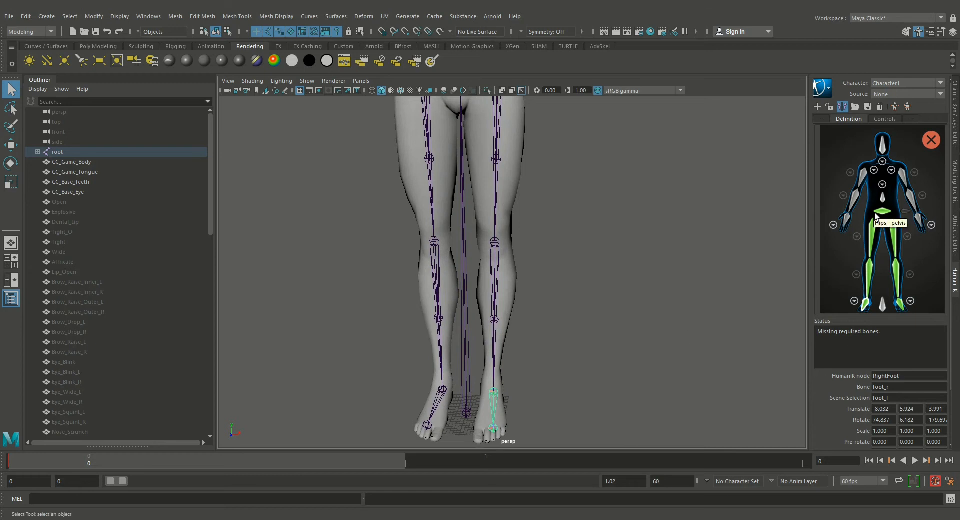
pyautogui.moveTo(847, 102)
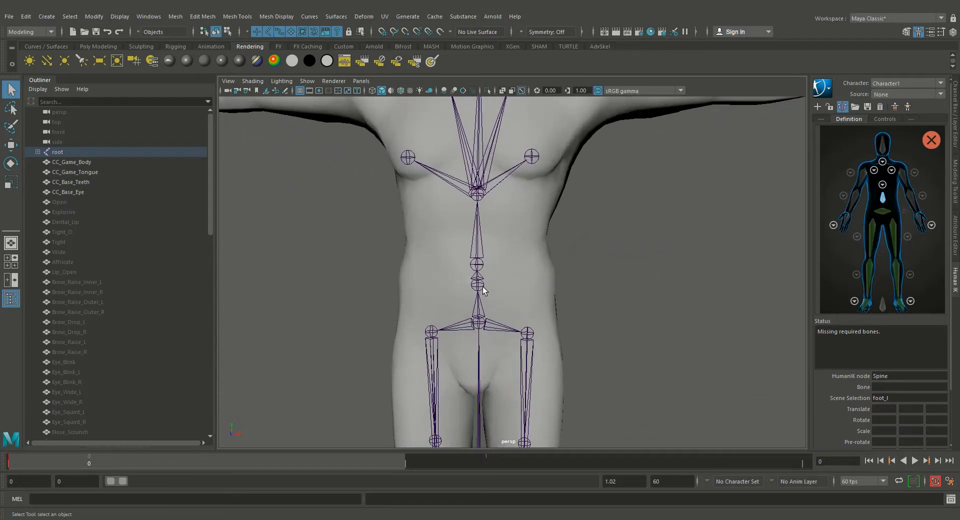
# Map the spine chain, neck, head and arm joints including the right forearm
pyautogui.click(479, 282)
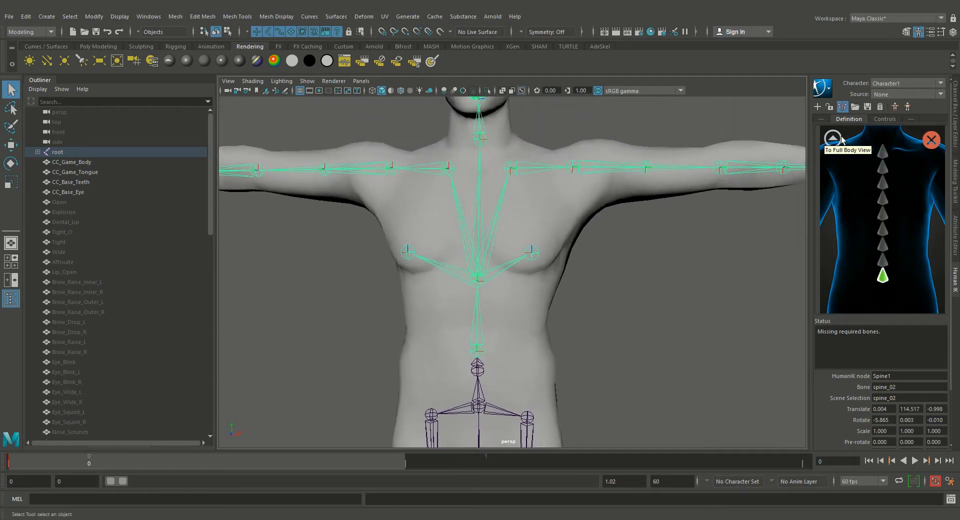
pyautogui.click(831, 137)
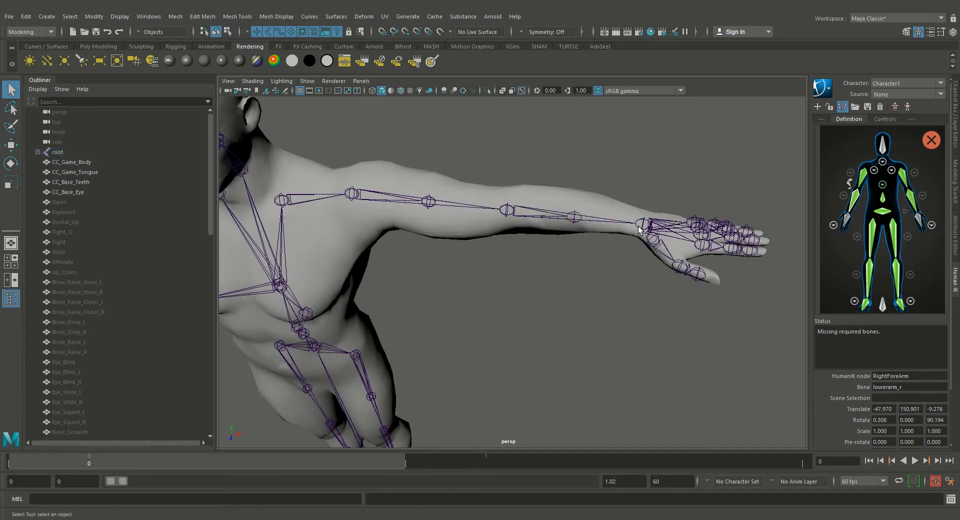
pyautogui.moveTo(643, 257)
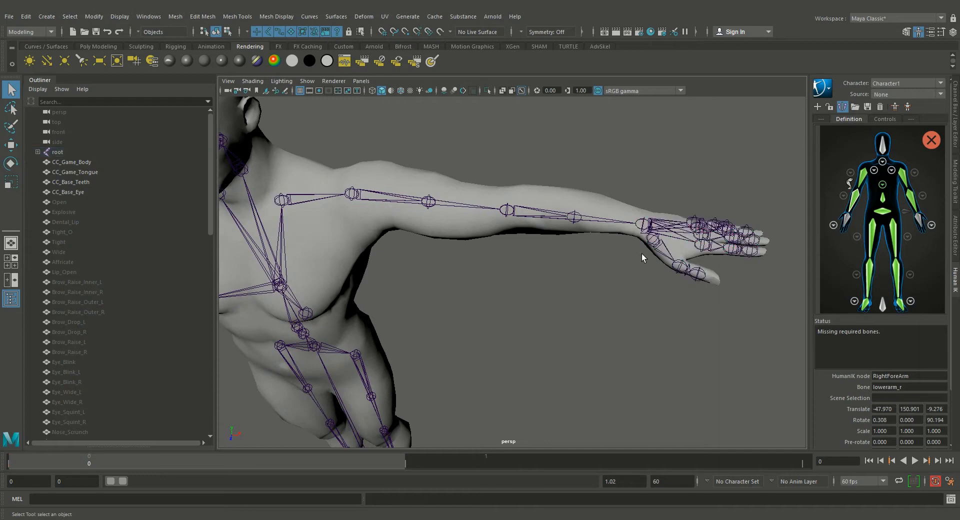
# Check the left hand mapping and assign CC_Base_FacialBone as the Head
pyautogui.click(932, 225)
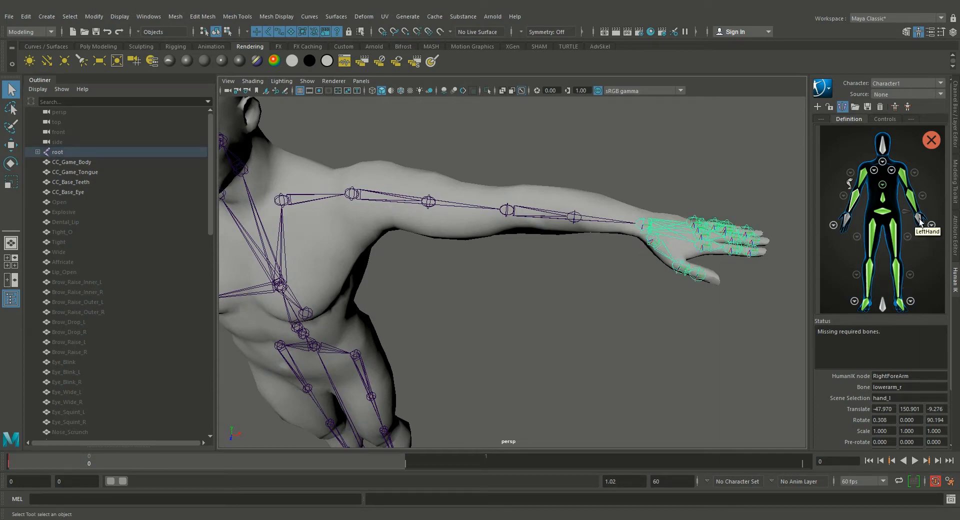
pyautogui.click(917, 221)
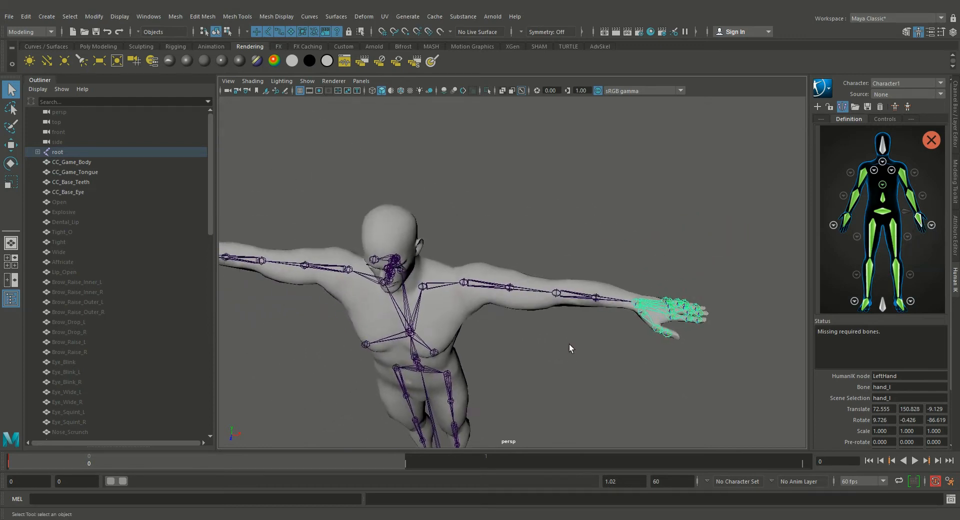
pyautogui.moveTo(569, 348); pyautogui.dragTo(599, 330)
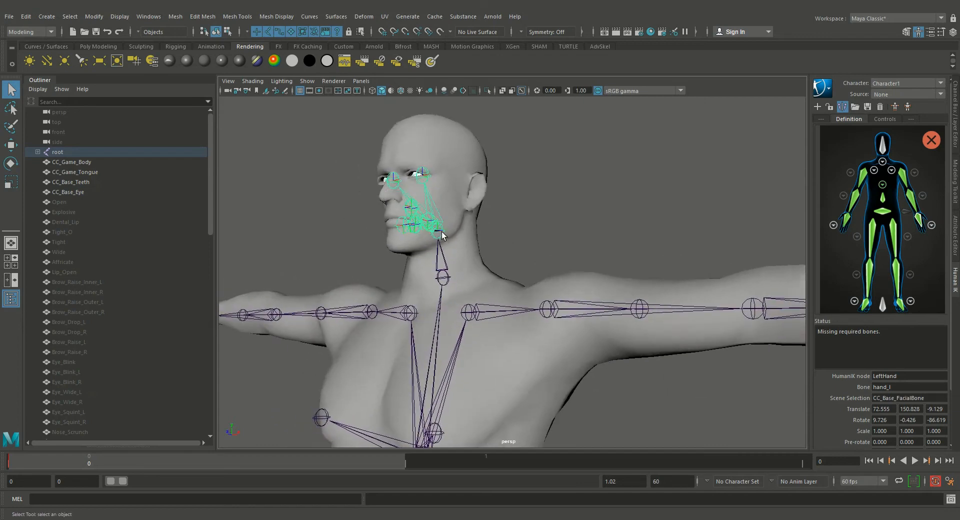
pyautogui.rightClick(882, 141)
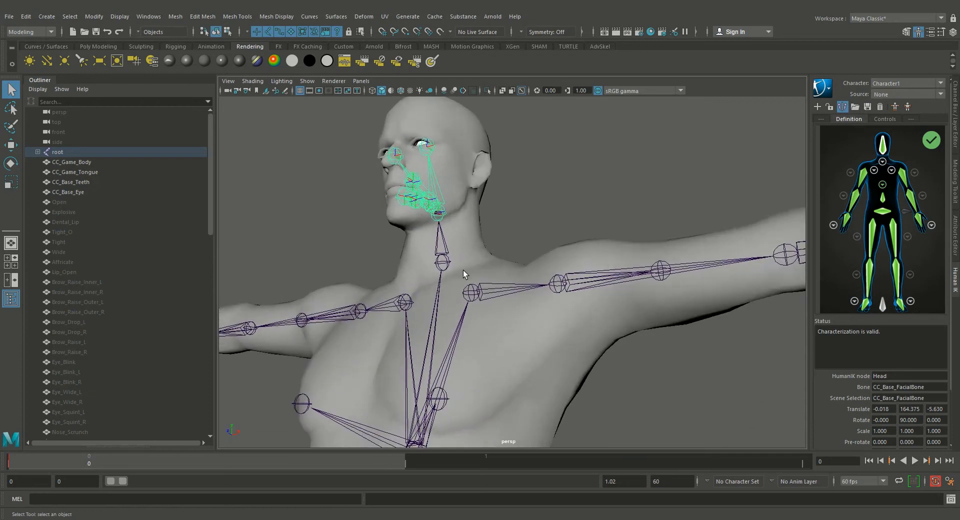
# Verify the neck and shoulder slots until the characterization reports valid
pyautogui.click(438, 254)
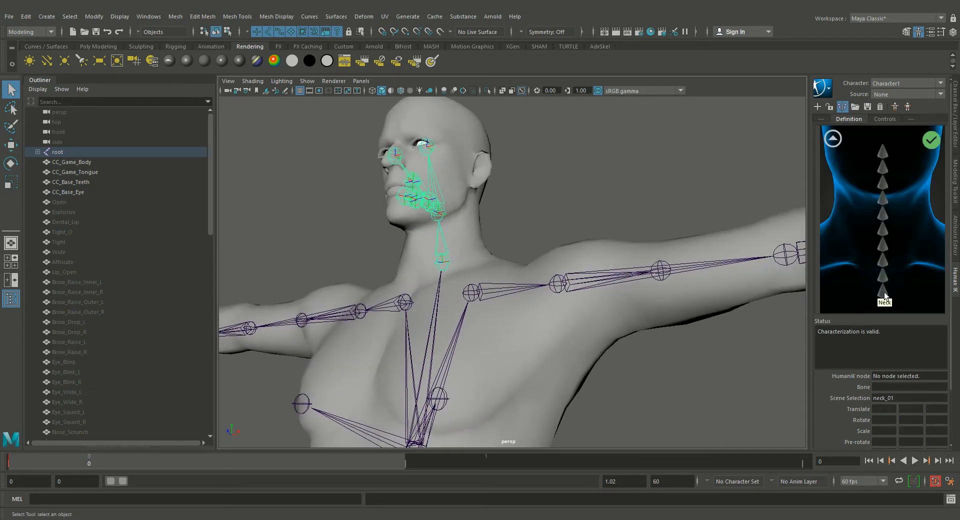
pyautogui.click(832, 138)
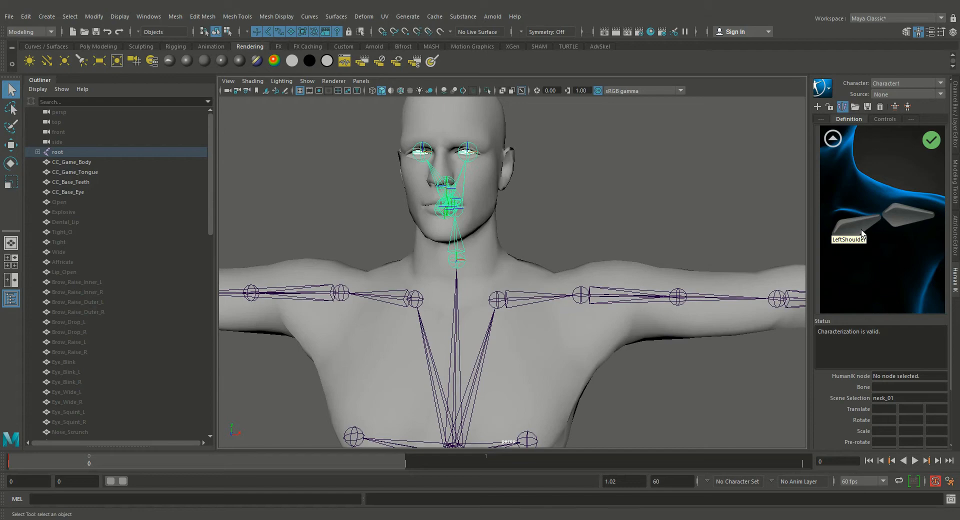
pyautogui.click(508, 301)
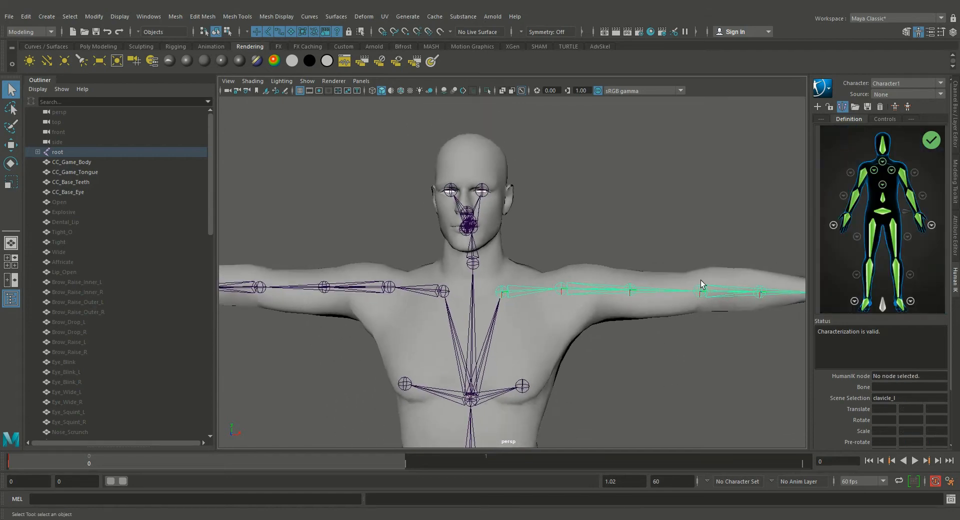
pyautogui.scroll(-3)
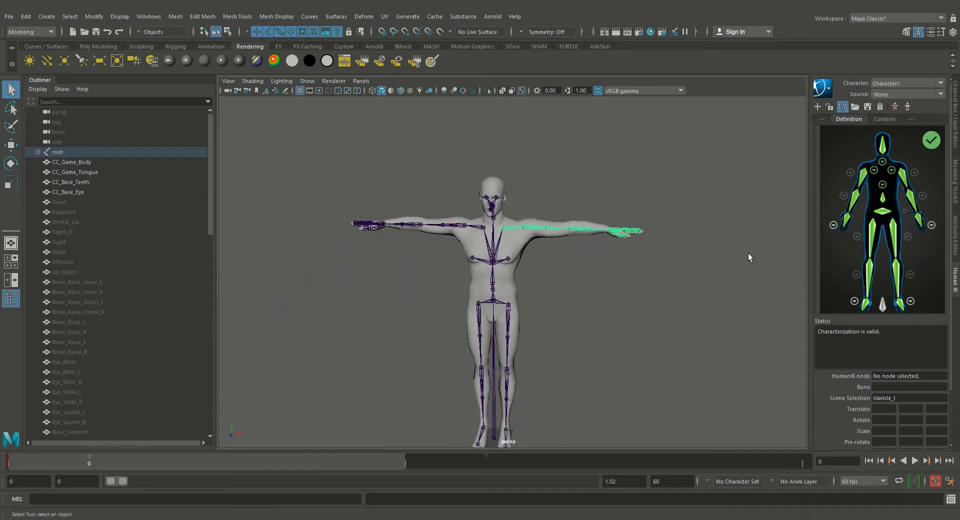
pyautogui.moveTo(847, 208)
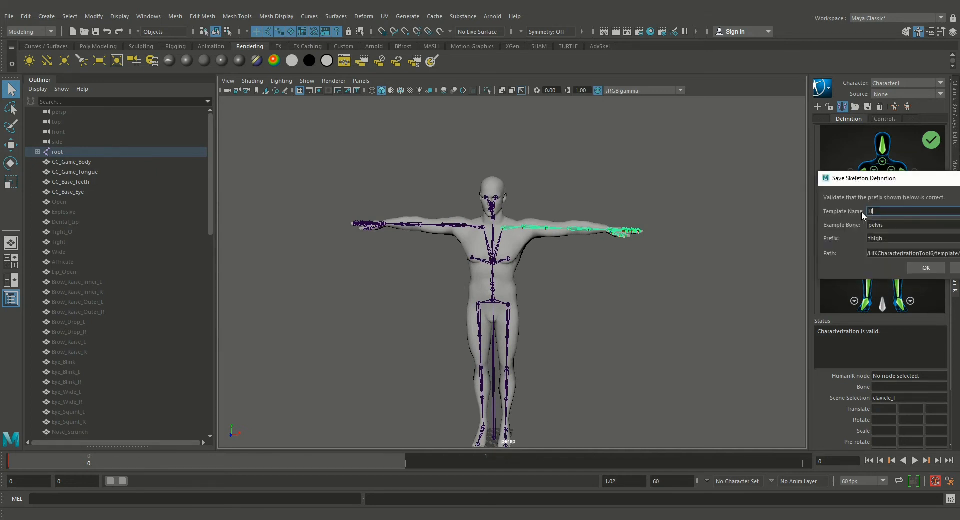
# Save the skeleton definition as template HumanRig
pyautogui.write('umanR')
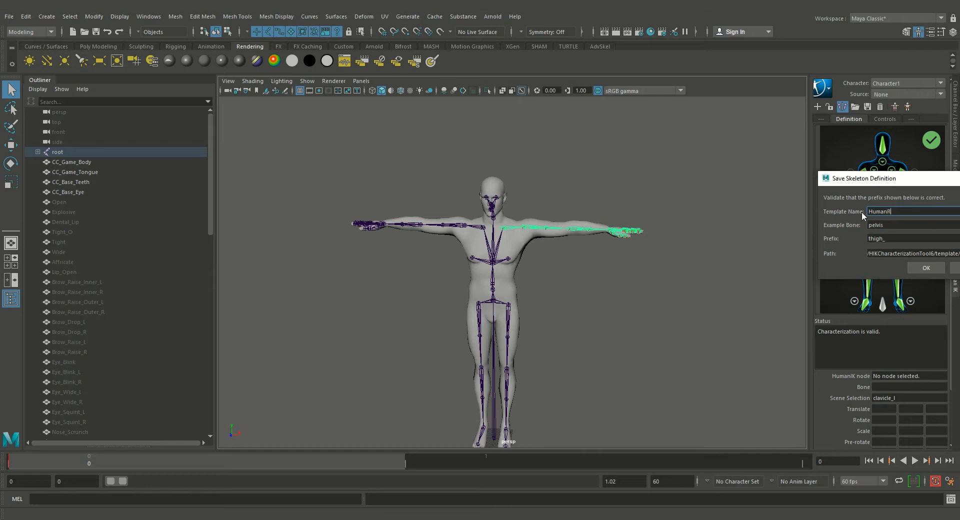
pyautogui.write('ig')
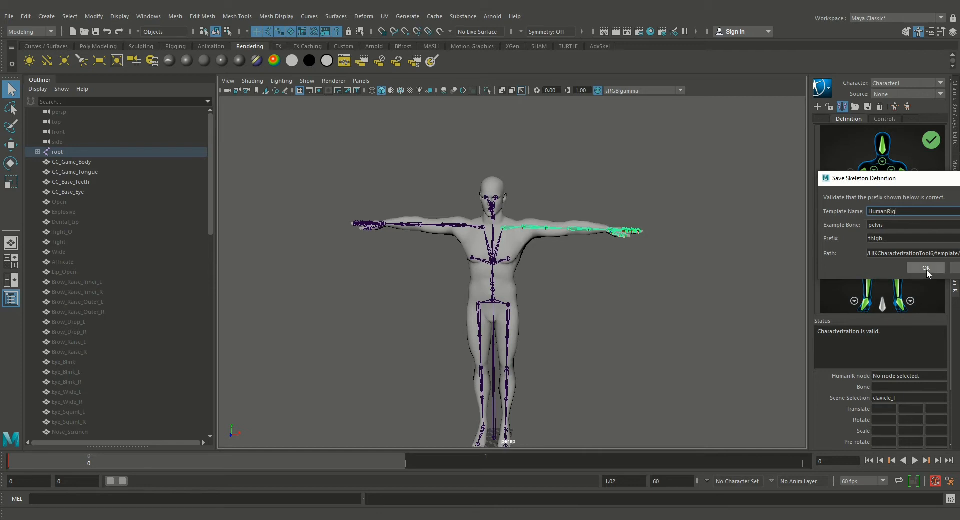
pyautogui.click(925, 268)
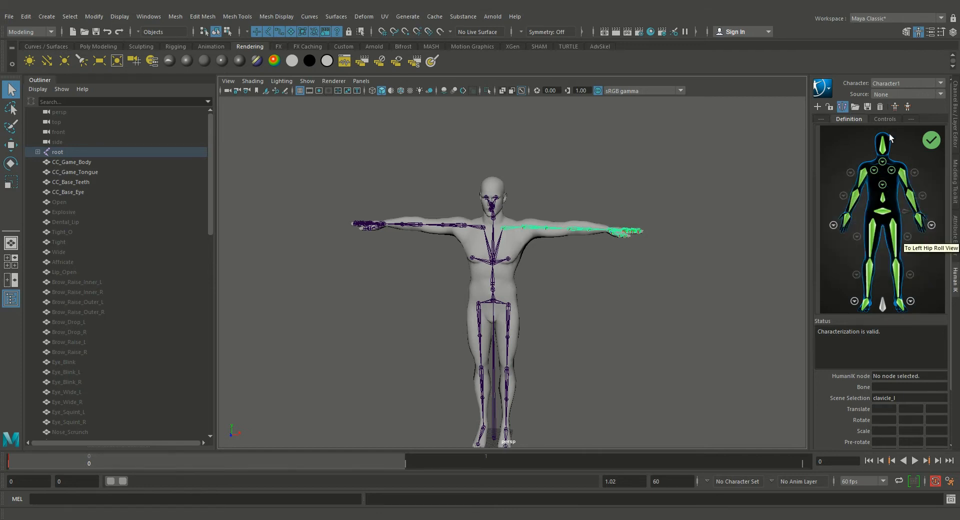
# Rename the character to HumanRig and save the scene
pyautogui.click(842, 106)
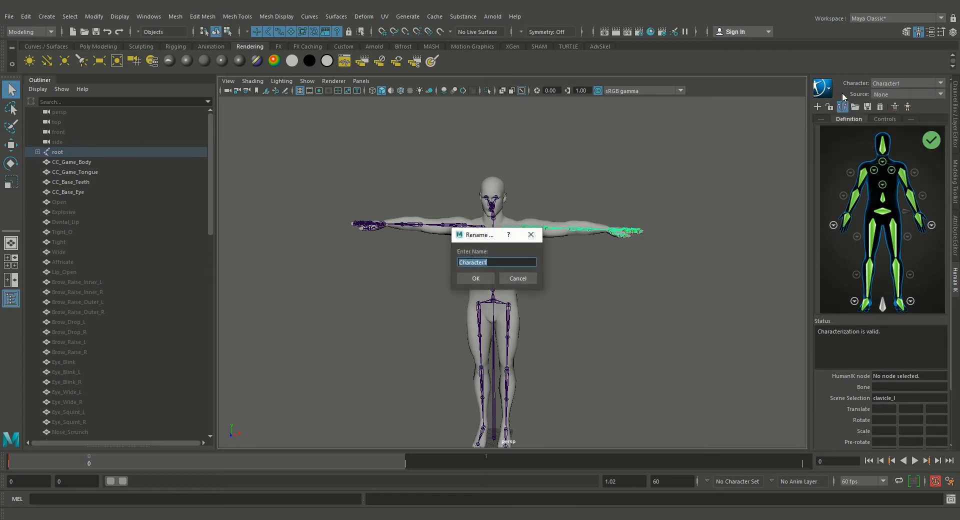
pyautogui.write('HumanRig')
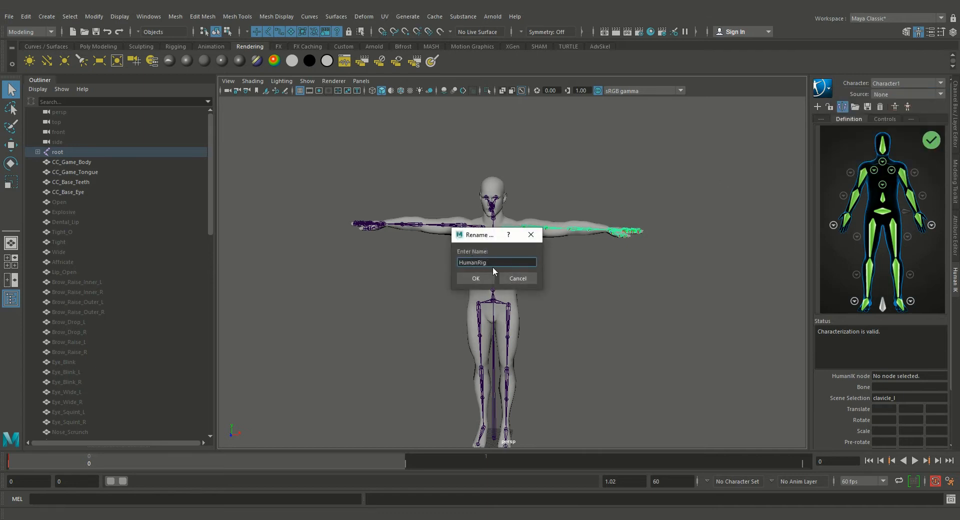
pyautogui.click(476, 278)
pyautogui.write('Huma')
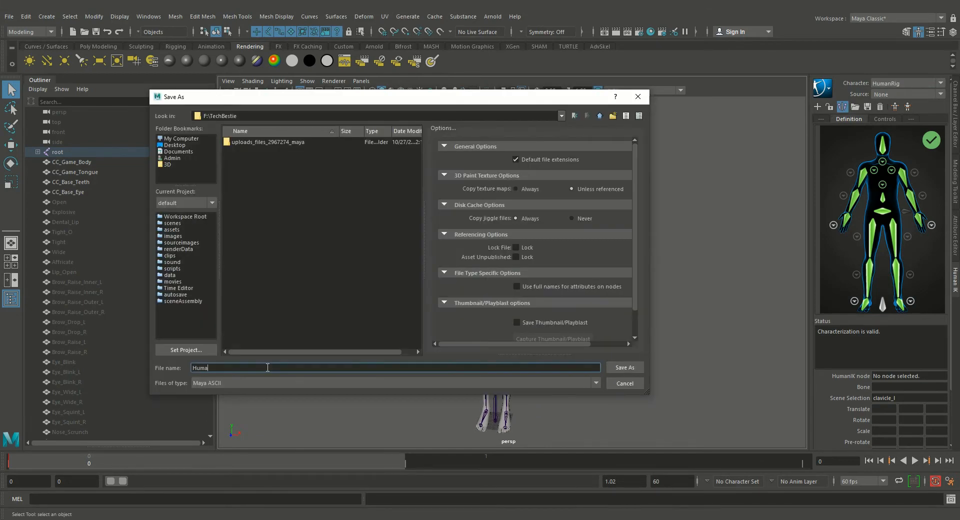
pyautogui.click(623, 367)
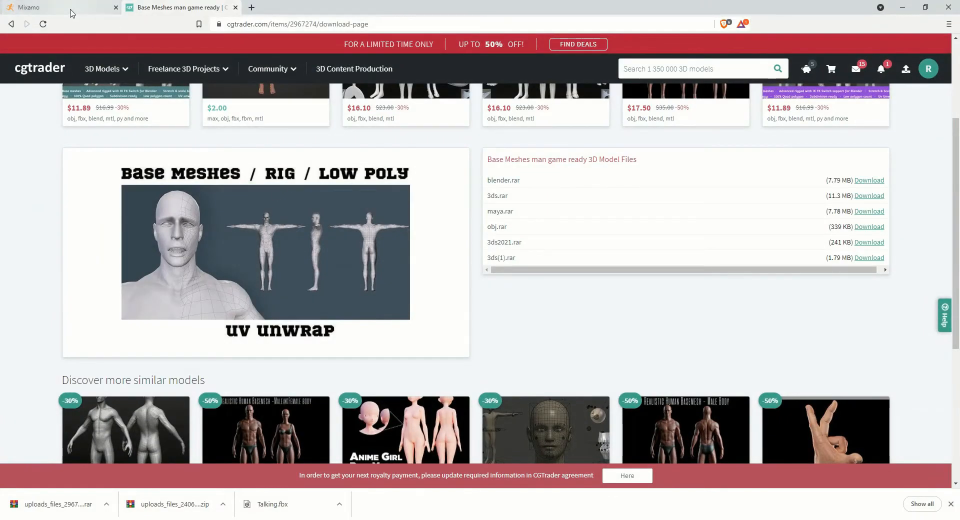
# Preview robot dance variations on Mixamo and select Hip Hop Dancing
pyautogui.click(55, 7)
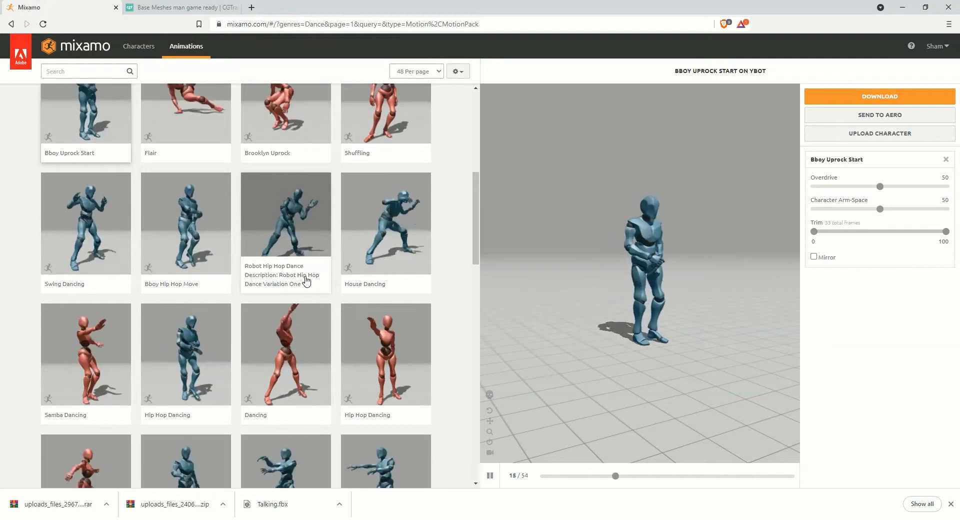
pyautogui.click(285, 224)
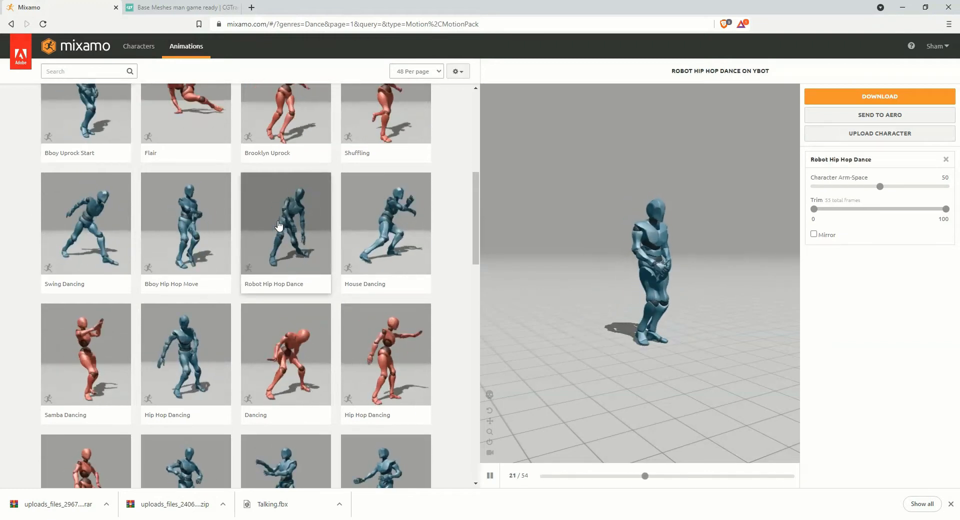
pyautogui.click(285, 224)
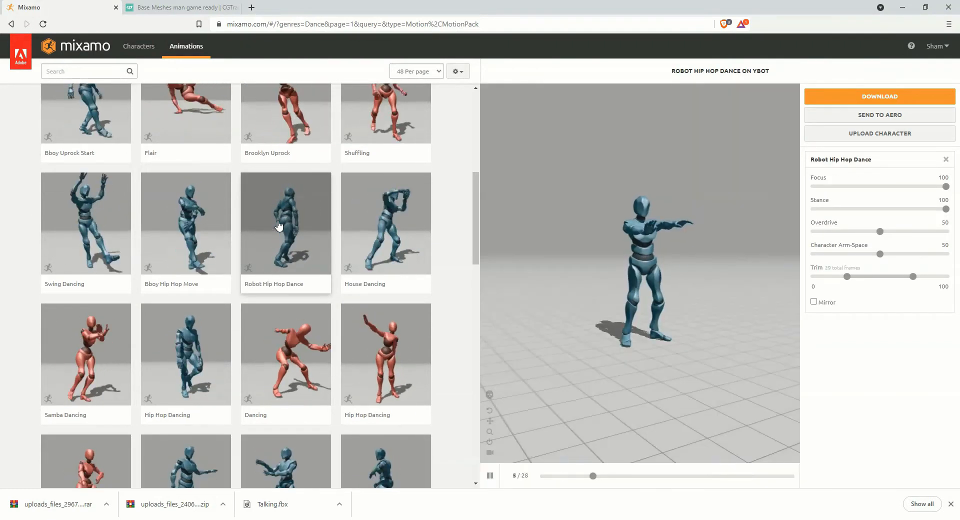
pyautogui.click(285, 223)
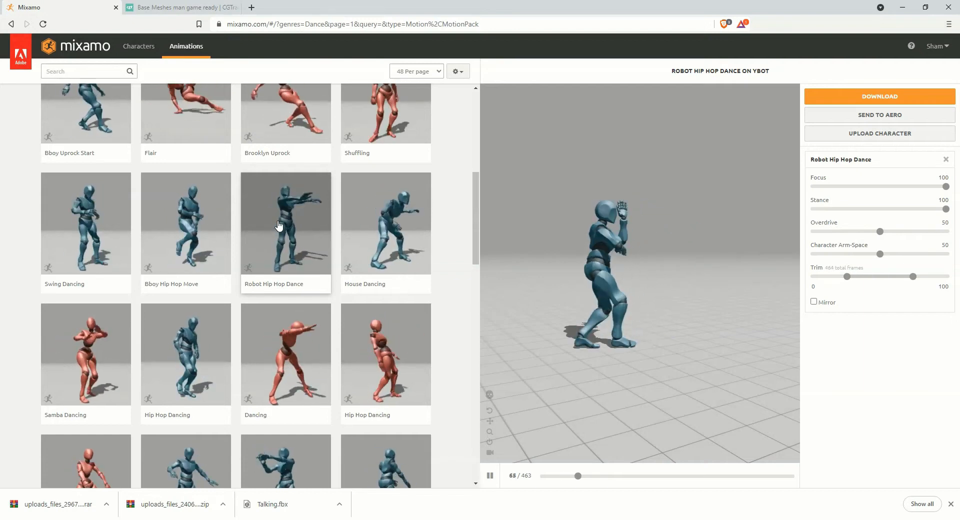
pyautogui.scroll(-3)
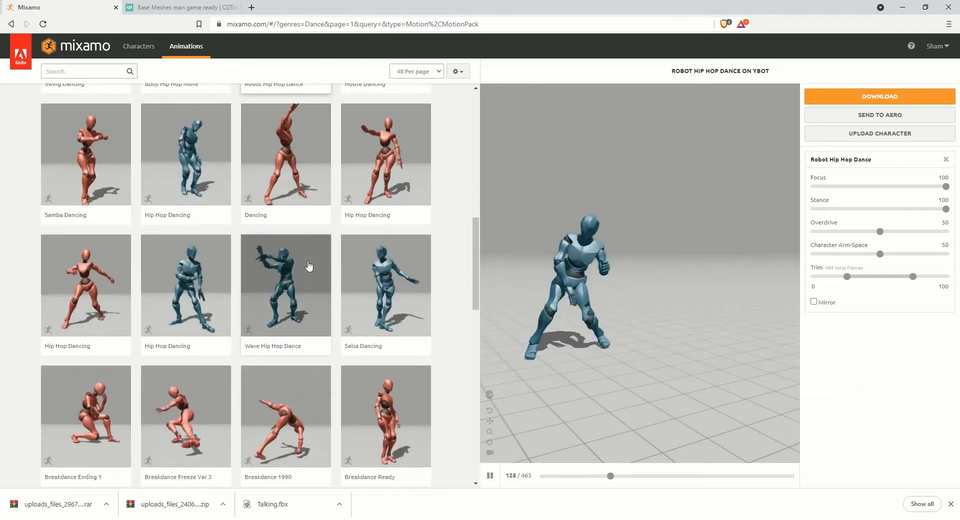
pyautogui.click(186, 154)
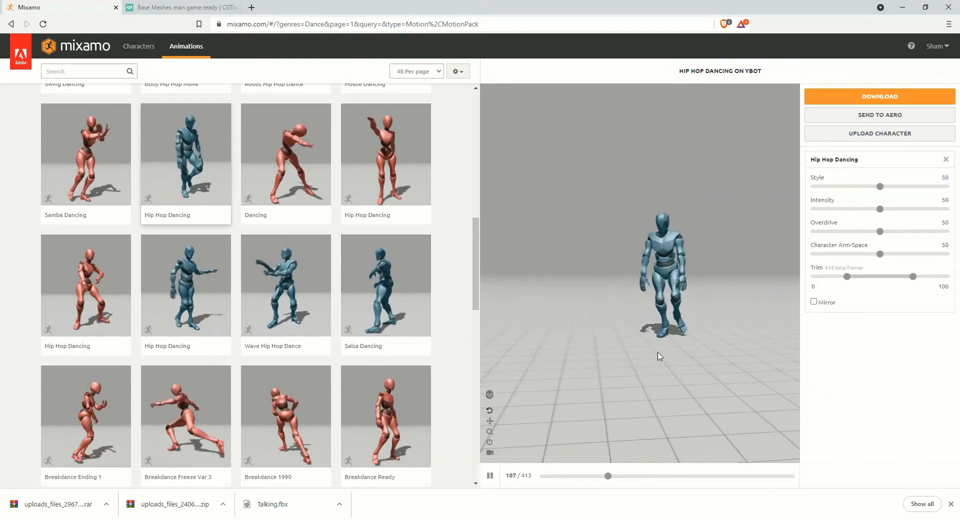
# Download Hip Hop Dancing as FBX Binary with skin and save the file
pyautogui.click(879, 96)
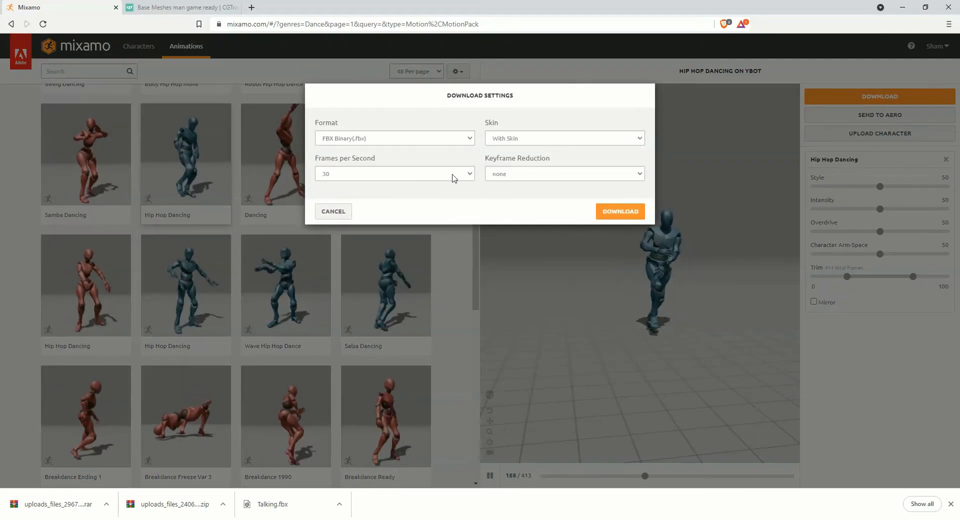
pyautogui.click(621, 211)
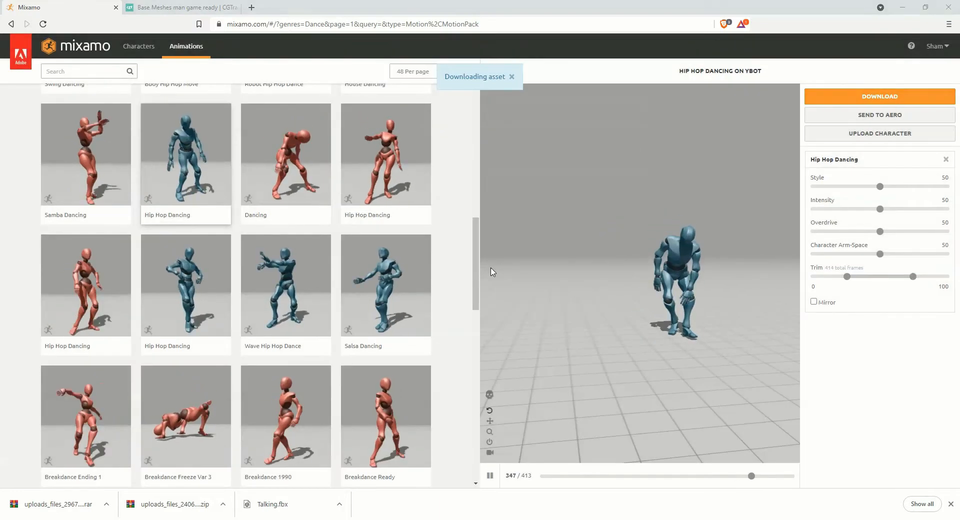
pyautogui.click(879, 97)
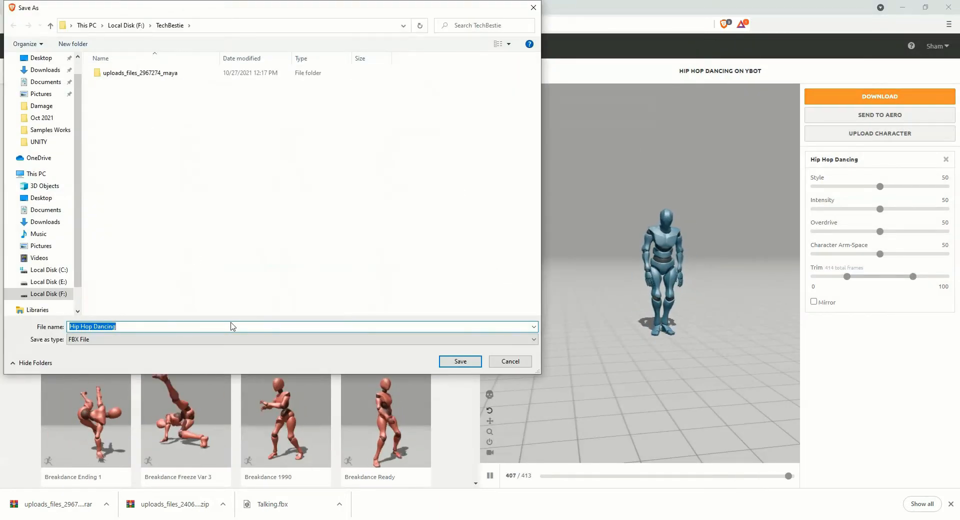
pyautogui.click(459, 361)
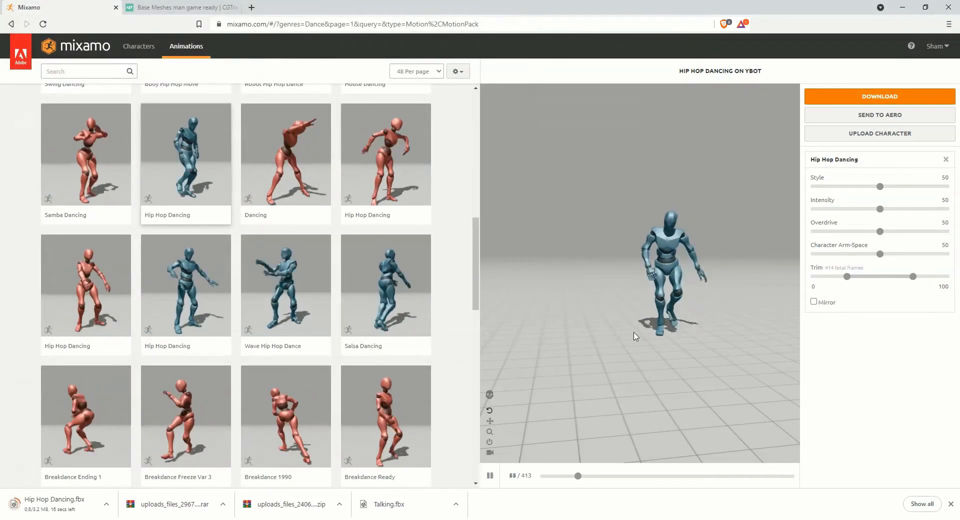
# Find the T-Pose animation and save it as a T-Pose FBX file
pyautogui.write('T')
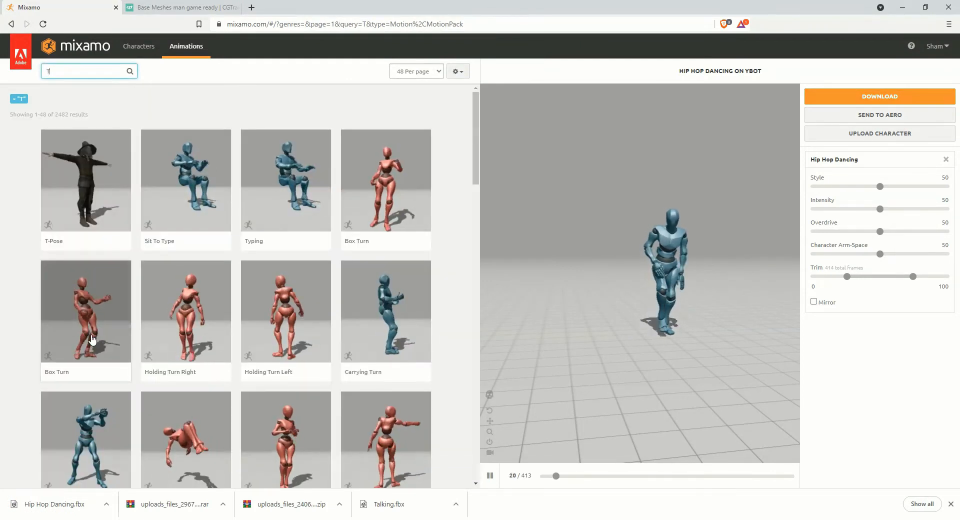
pyautogui.click(85, 180)
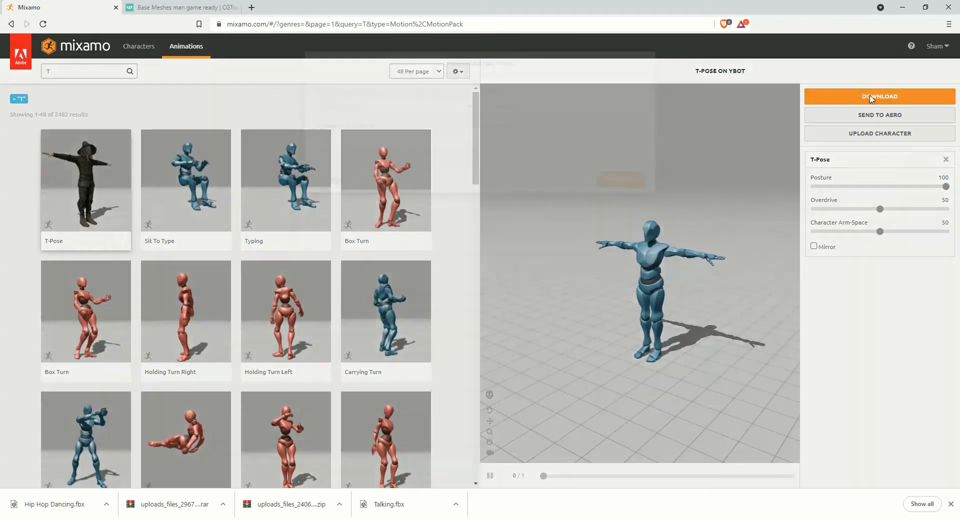
pyautogui.click(879, 97)
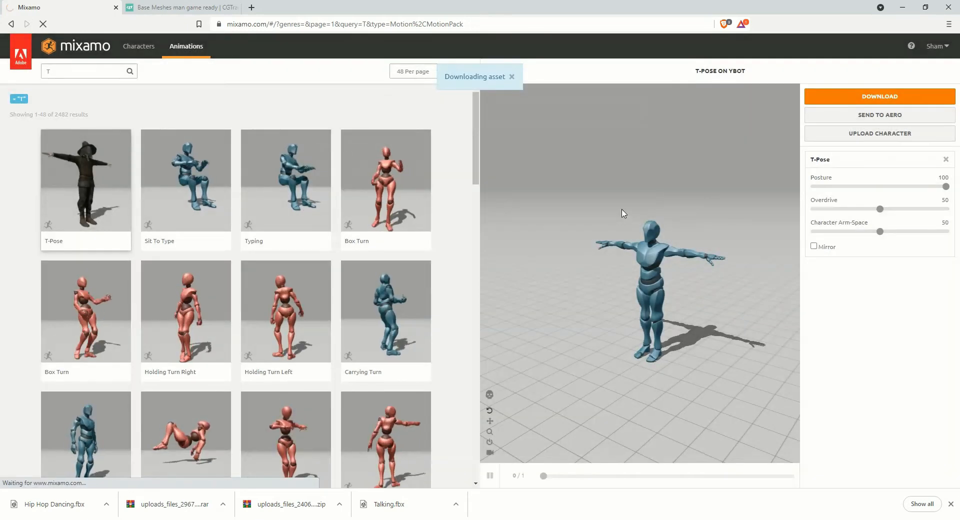
pyautogui.click(880, 96)
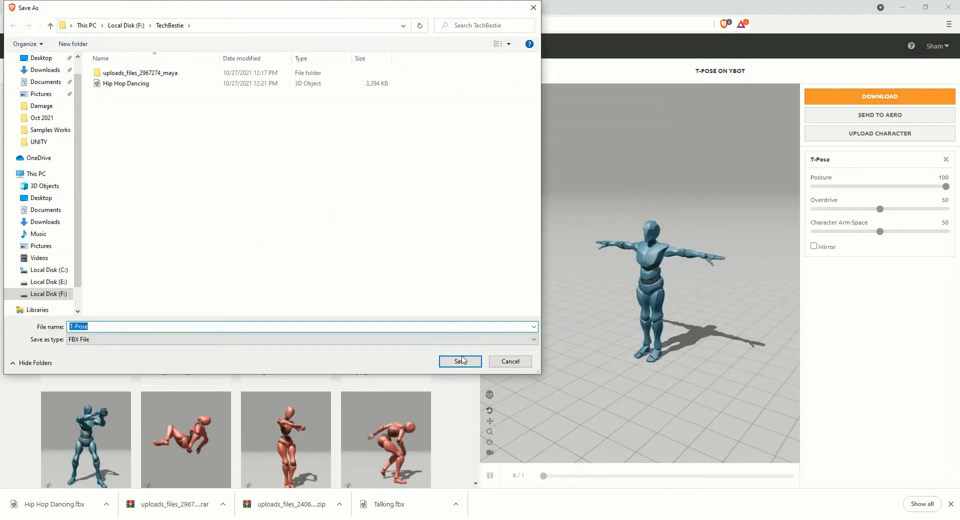
pyautogui.click(460, 361)
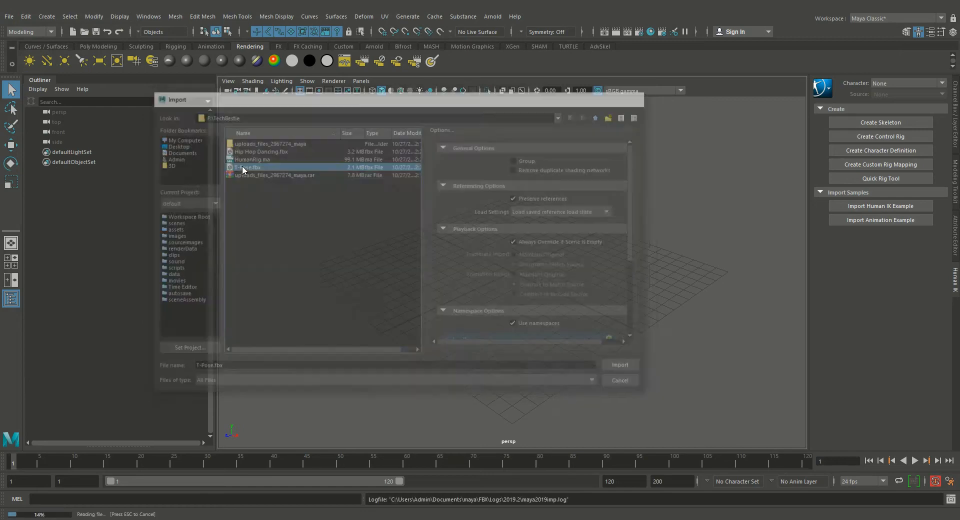
# Import T-Pose.fbx and begin a HumanIK control rig for the Mixamo mannequin
pyautogui.click(618, 364)
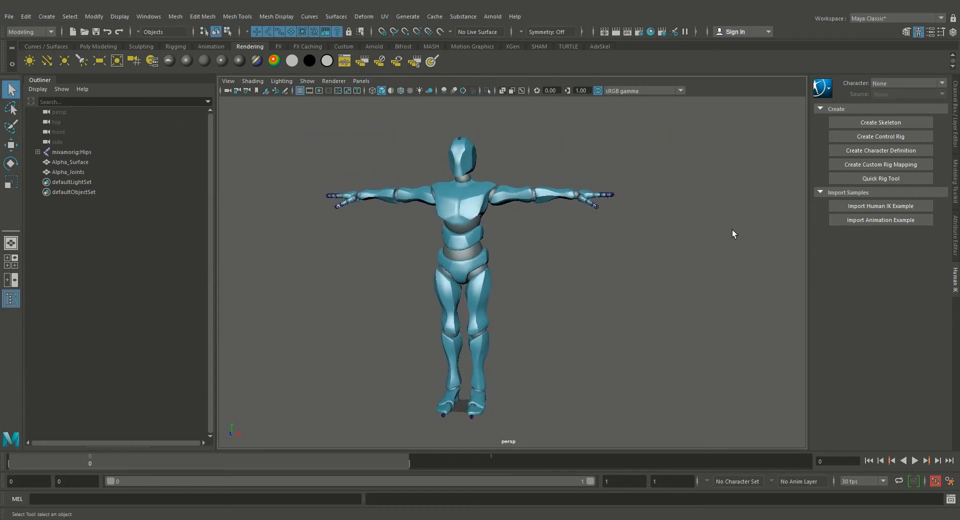
pyautogui.click(880, 136)
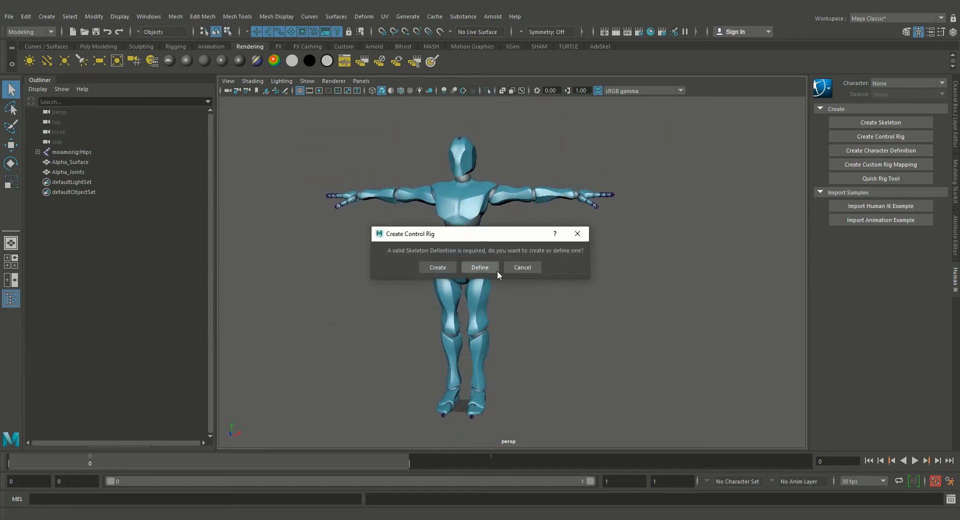
# Define the skeleton and assign the mixamorig leg and spine joints to their HumanIK slots
pyautogui.click(479, 268)
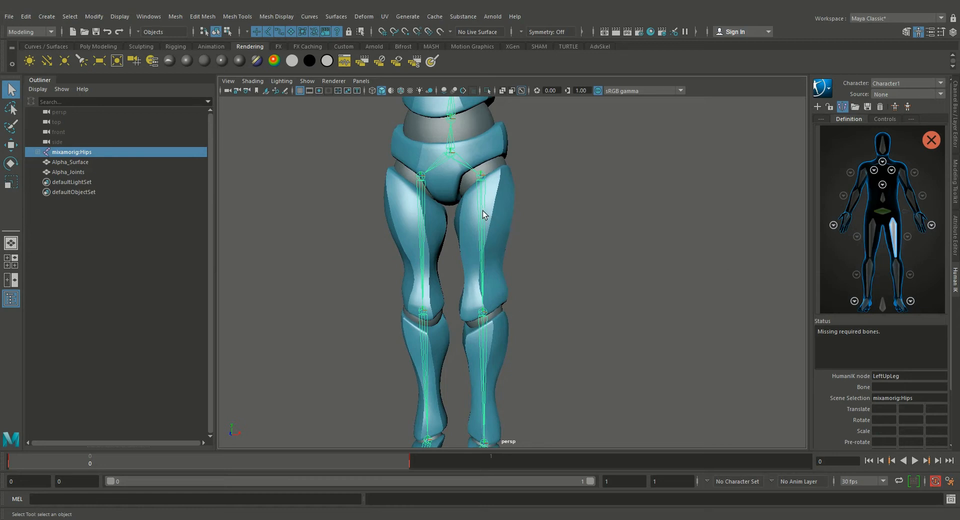
pyautogui.click(892, 245)
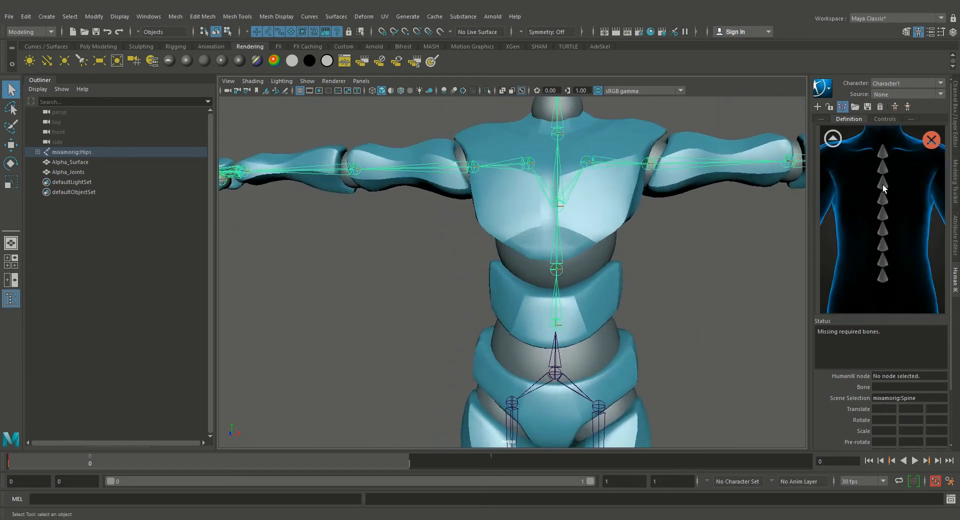
pyautogui.click(882, 276)
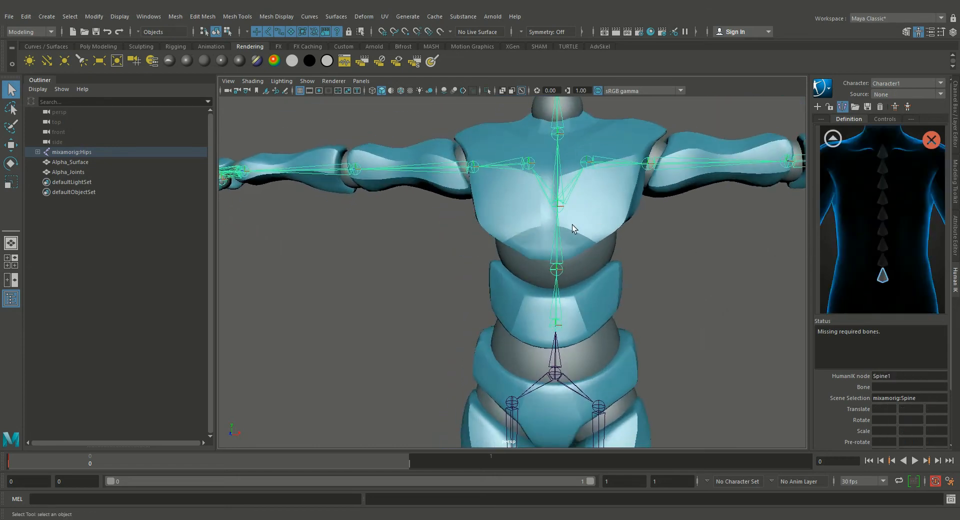
pyautogui.click(557, 269)
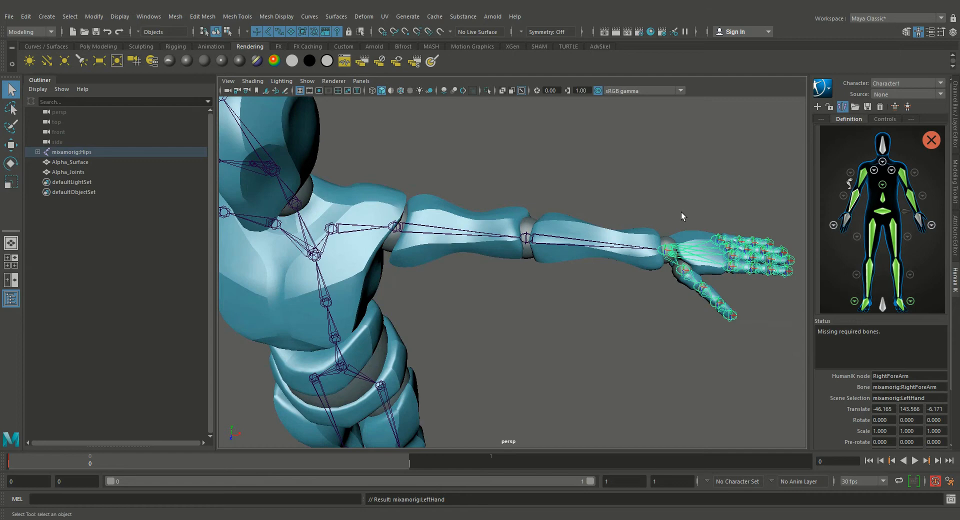
# Assign the mixamorig hand and head joints, making the characterization valid
pyautogui.click(917, 217)
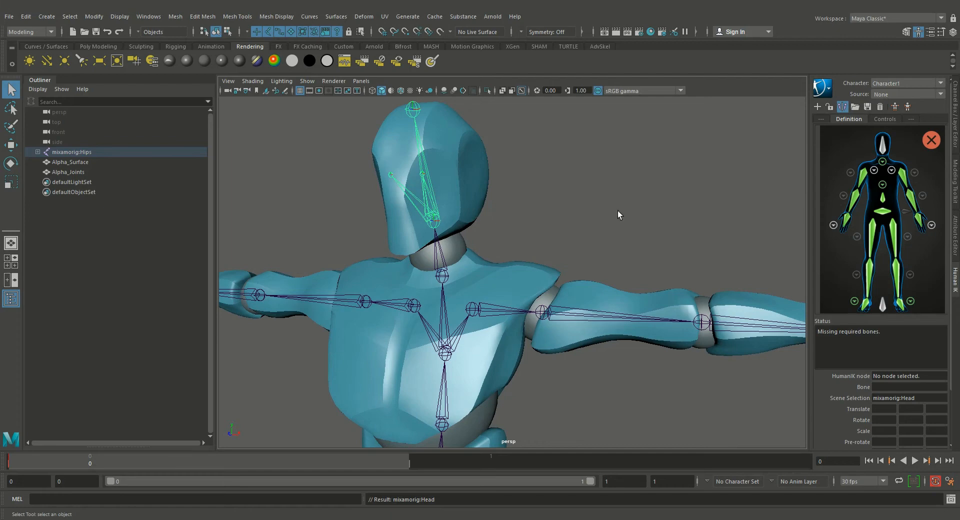
pyautogui.rightClick(881, 140)
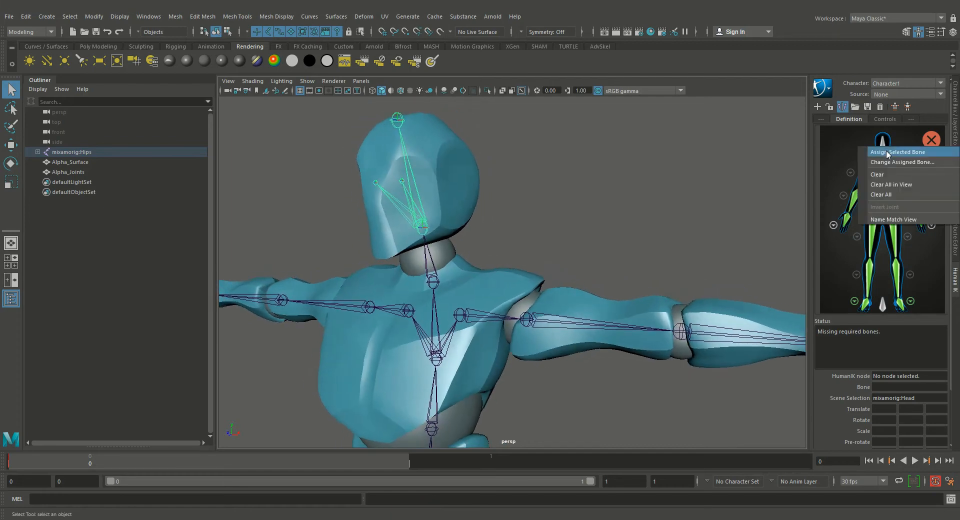
pyautogui.click(899, 151)
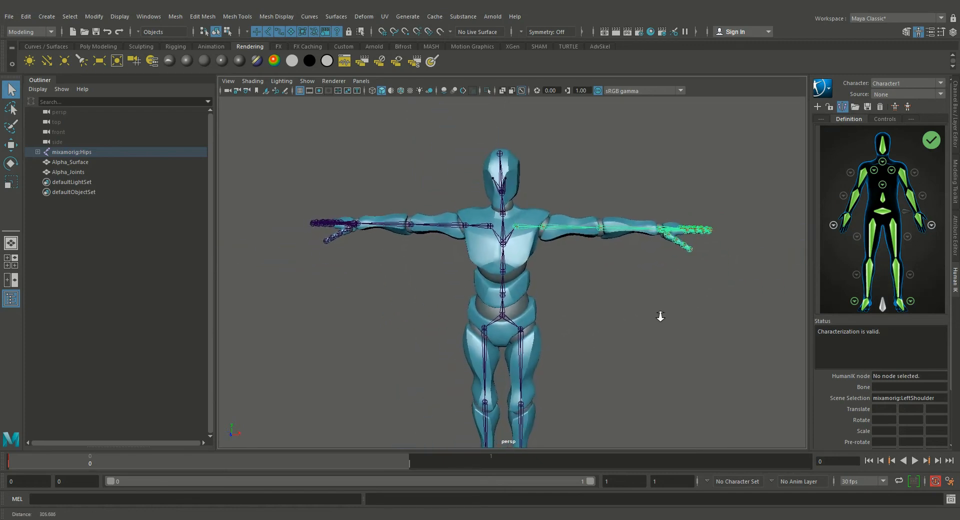
# Rename the HumanIK character to MixamoHumanoid via Rename Character
pyautogui.click(823, 87)
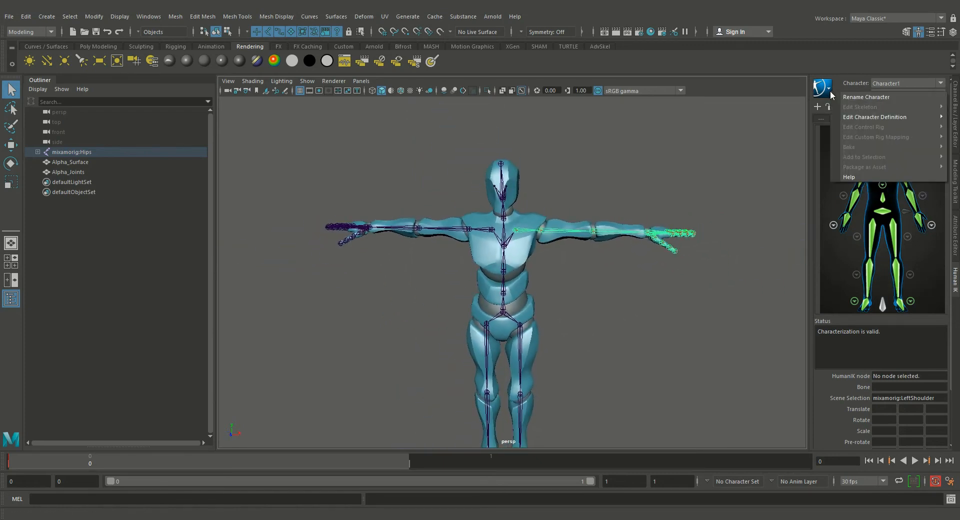
pyautogui.click(866, 97)
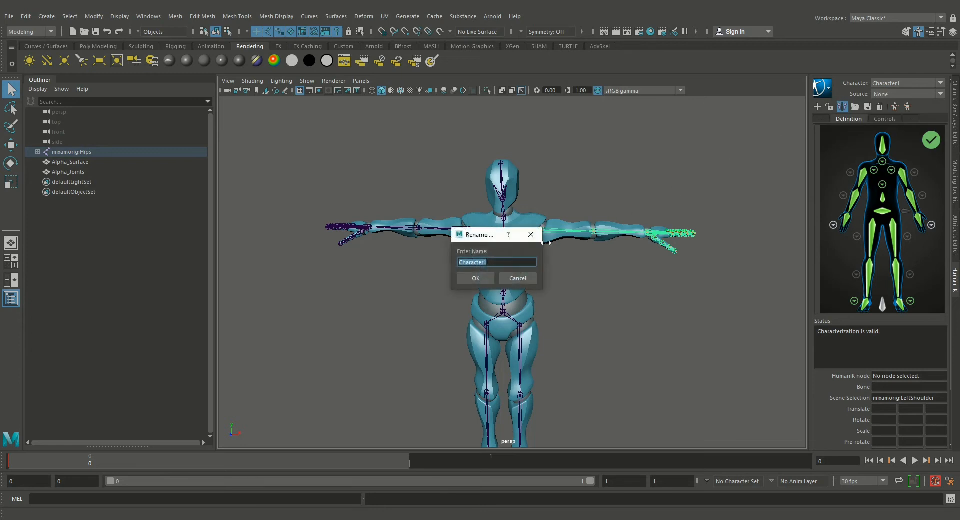
pyautogui.write('Mix')
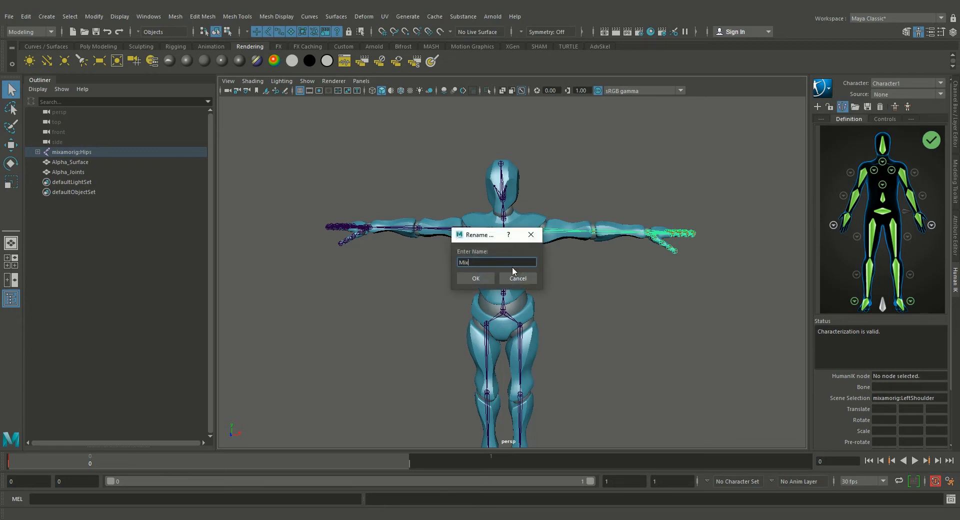
pyautogui.write('amo')
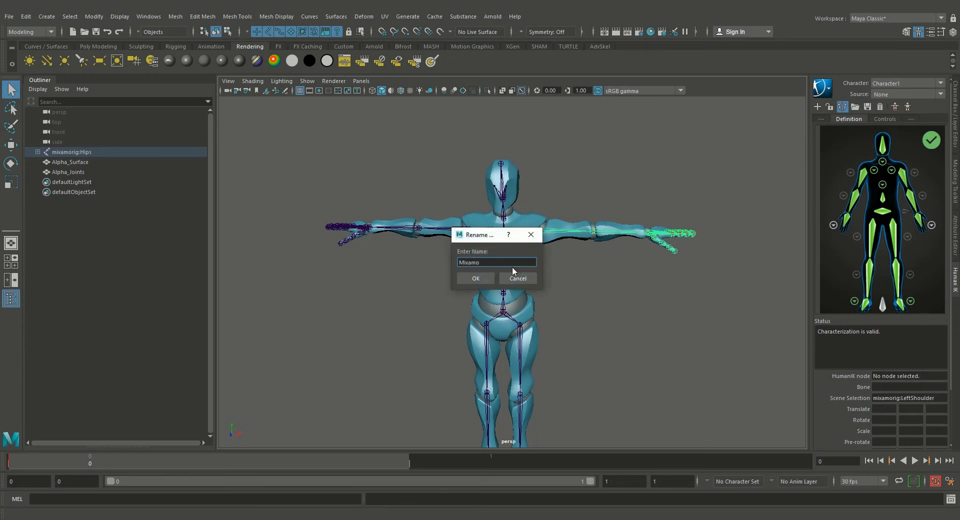
pyautogui.write('Humanoid')
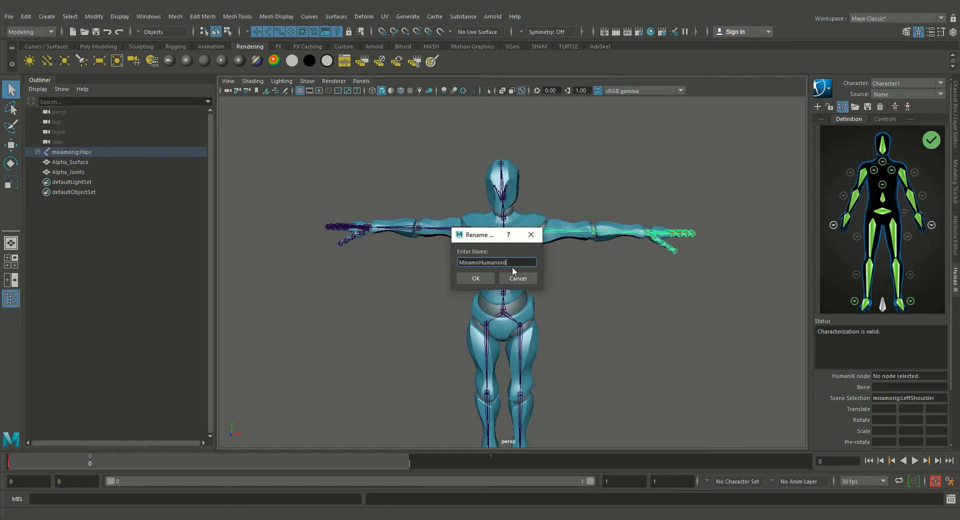
pyautogui.click(475, 279)
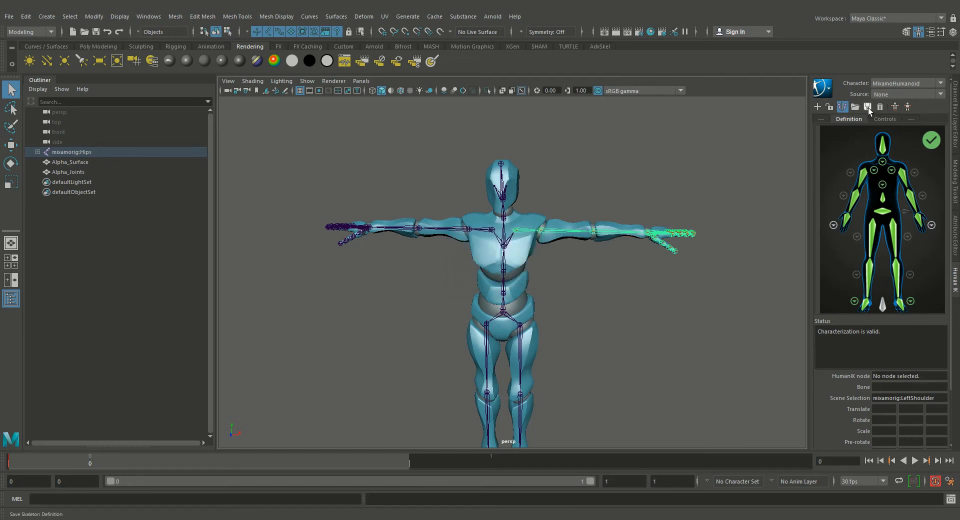
# Save the skeleton definition as a template named MixamoHumanoid
pyautogui.click(867, 107)
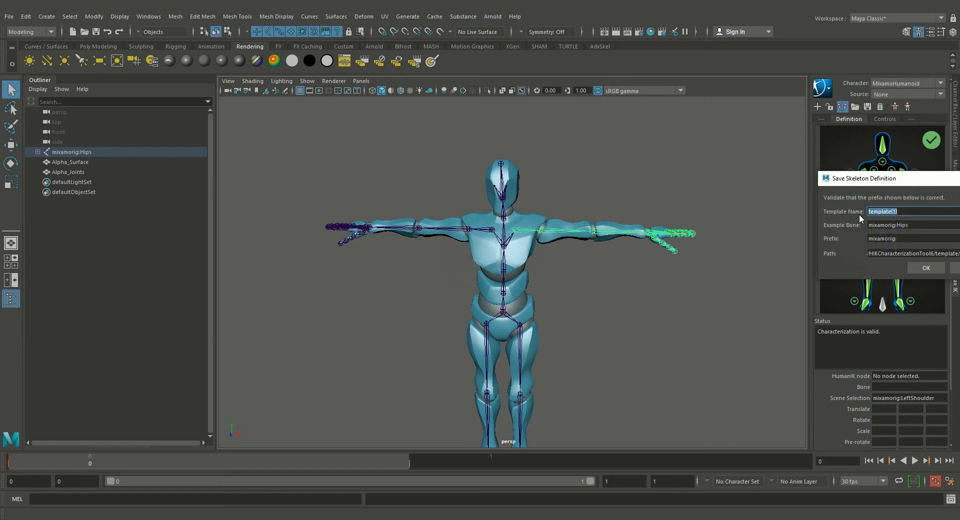
pyautogui.write('MixamoHumanoid')
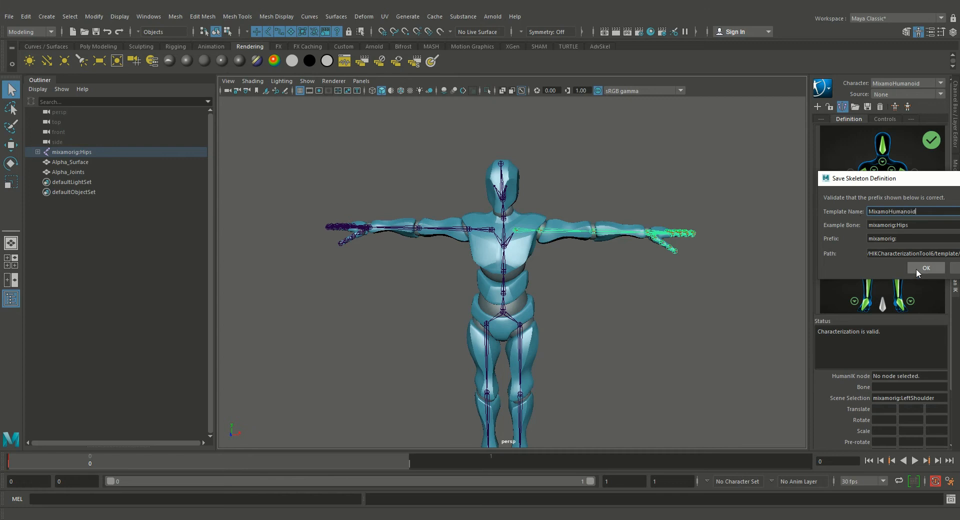
pyautogui.click(926, 269)
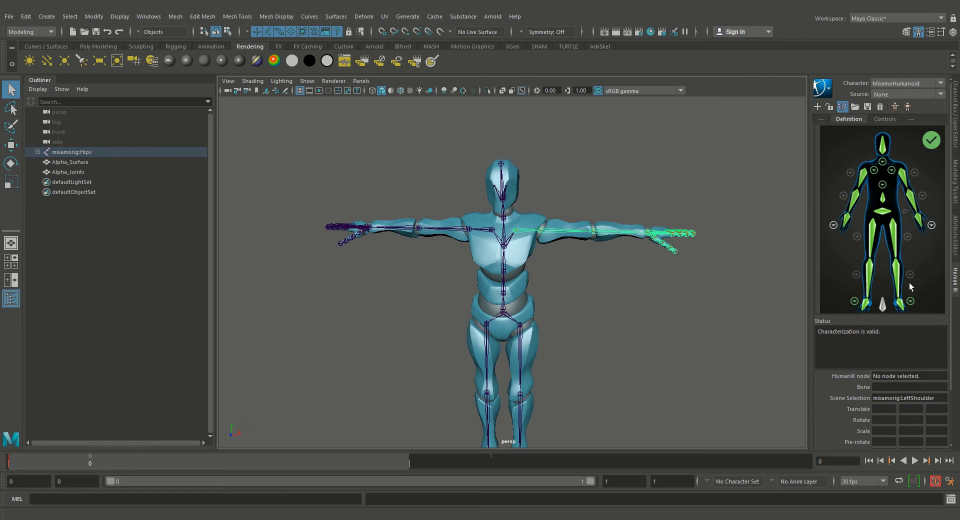
pyautogui.scroll(-3)
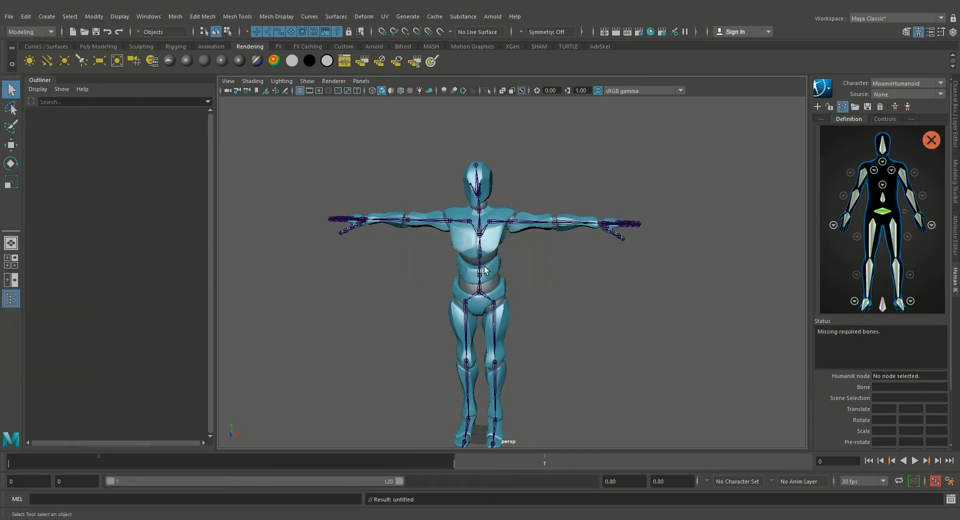
# Re-import the T-Pose FBX into a fresh scene and create a new Character1 definition for it
pyautogui.click(9, 17)
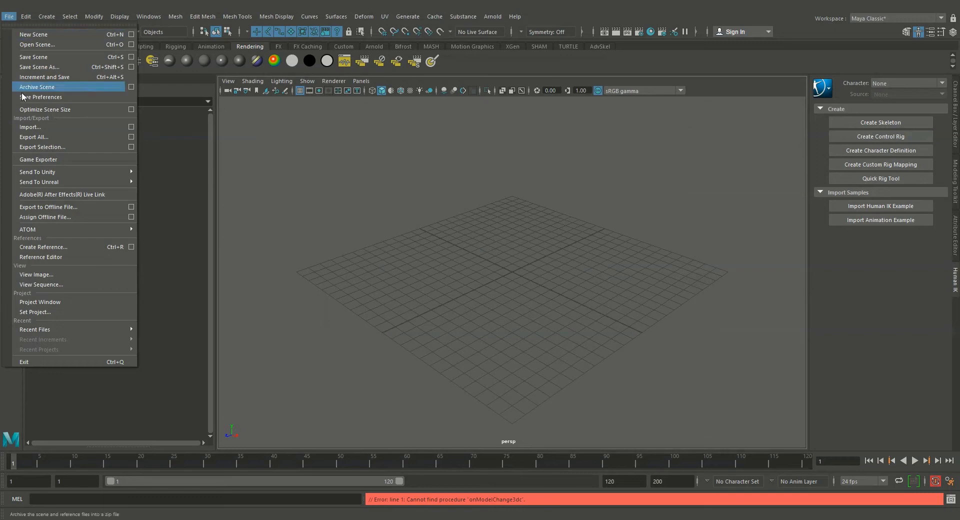
pyautogui.click(30, 127)
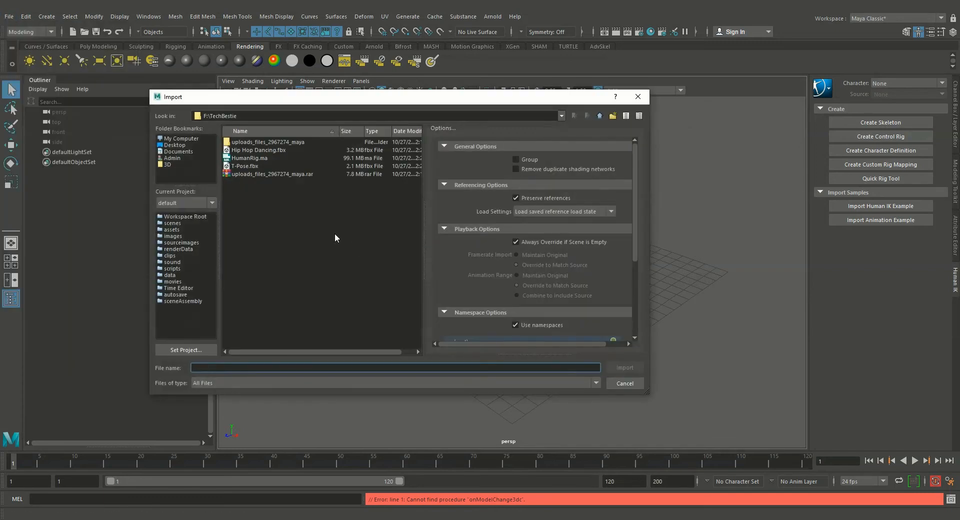
pyautogui.click(625, 367)
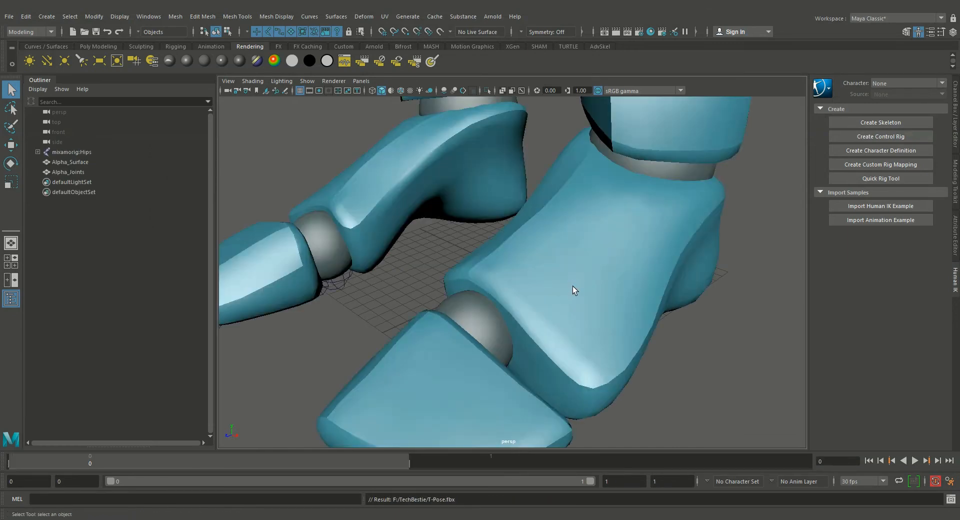
pyautogui.moveTo(576, 290); pyautogui.dragTo(657, 270)
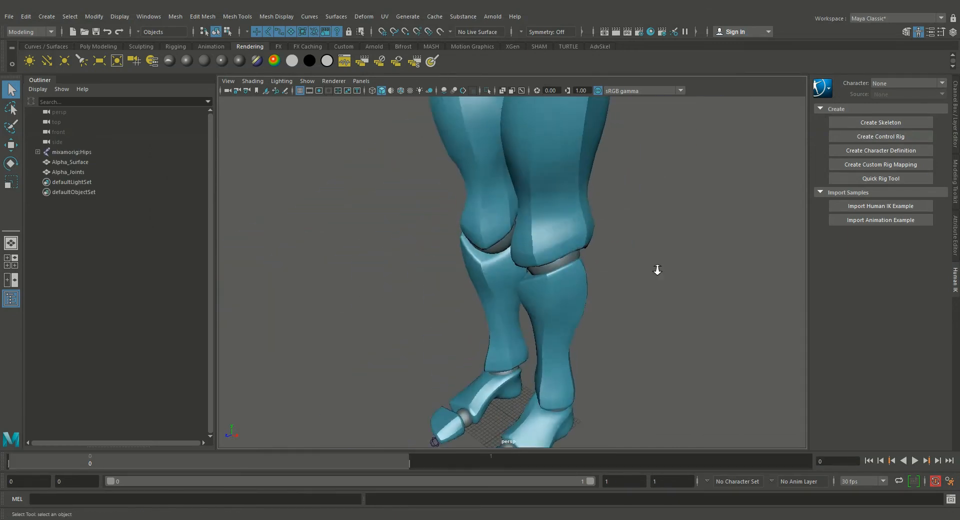
pyautogui.click(881, 136)
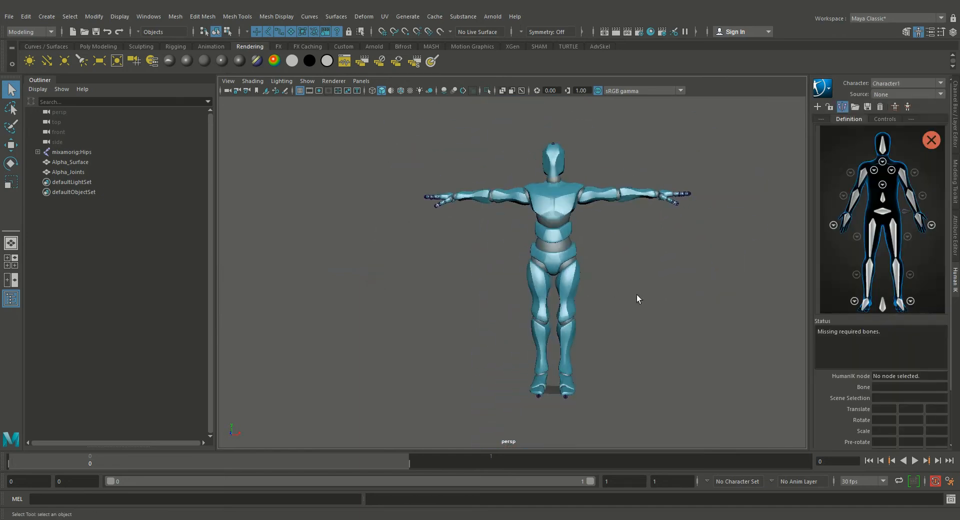
# Load the MixamoHumanoid template onto mixamorig:Hips and rename the now-valid character to Humanoid
pyautogui.click(71, 151)
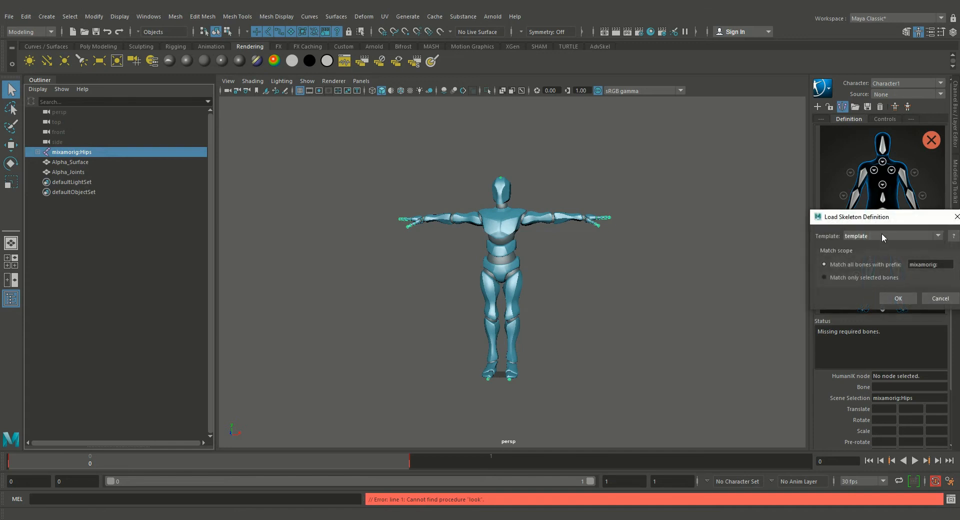
pyautogui.click(937, 236)
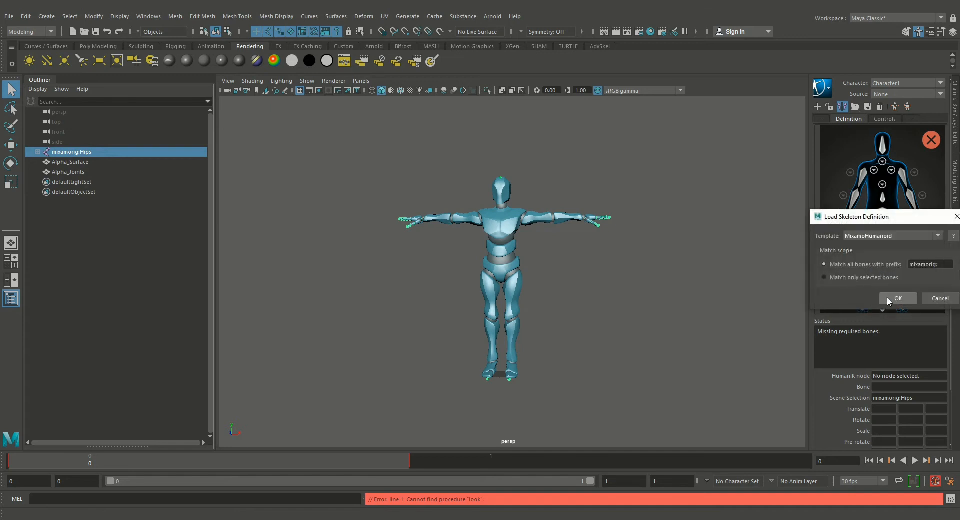
pyautogui.click(897, 298)
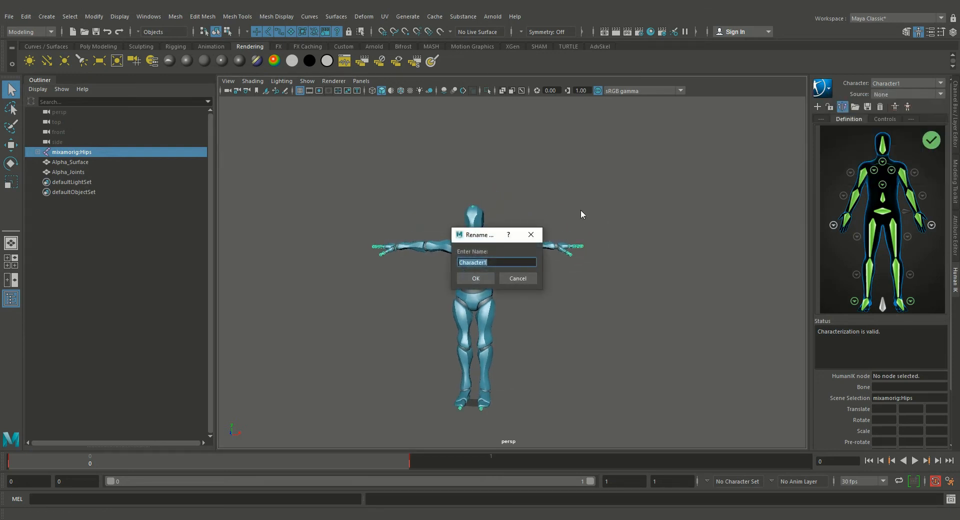
pyautogui.click(475, 278)
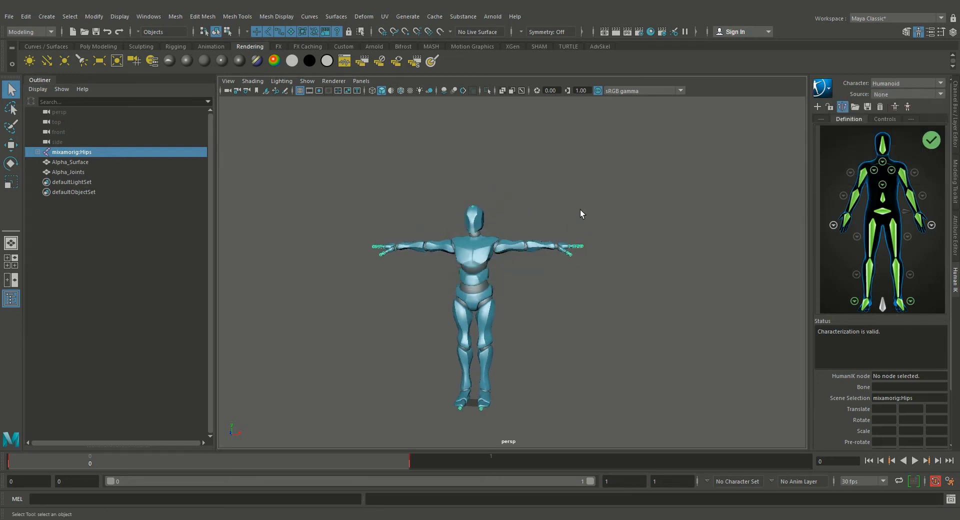
pyautogui.moveTo(582, 214); pyautogui.dragTo(610, 276)
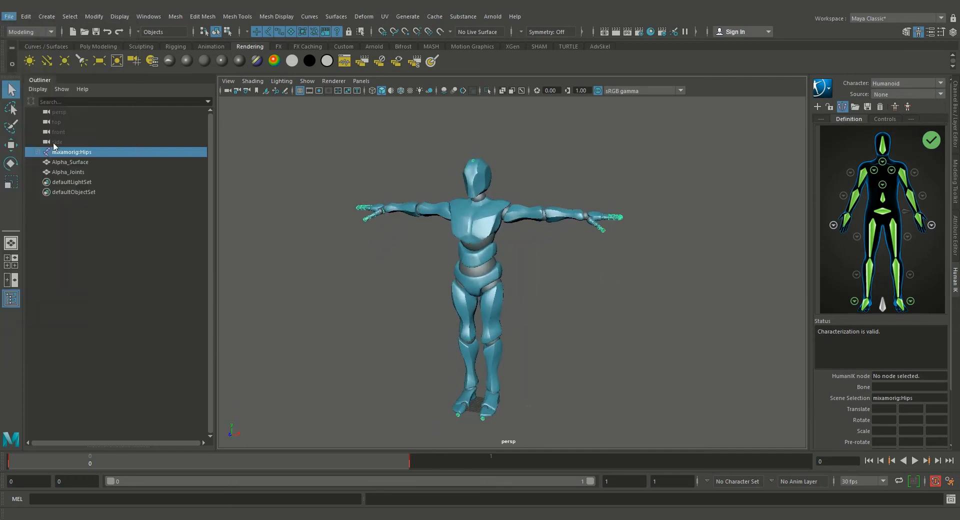
# Import Hip Hop Dancing.fbx onto the robot and start another file import
pyautogui.click(9, 17)
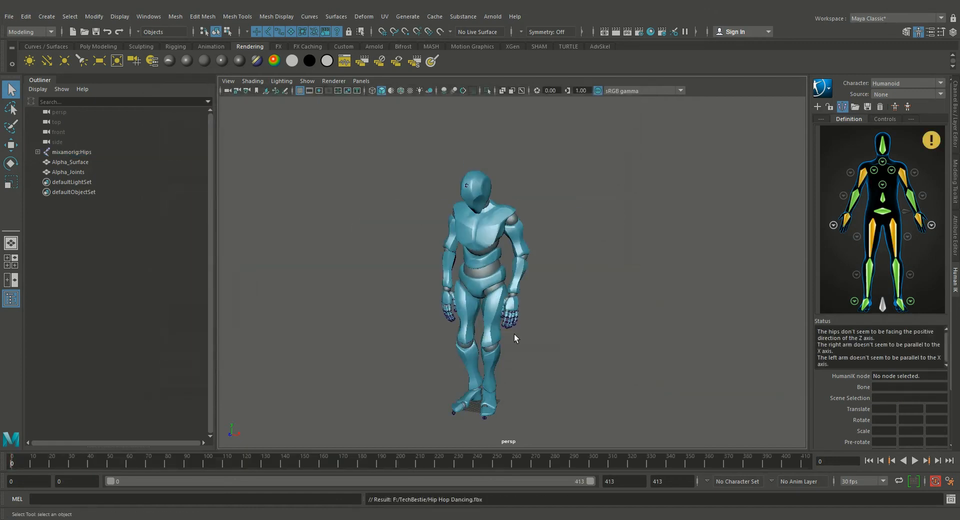
pyautogui.click(915, 460)
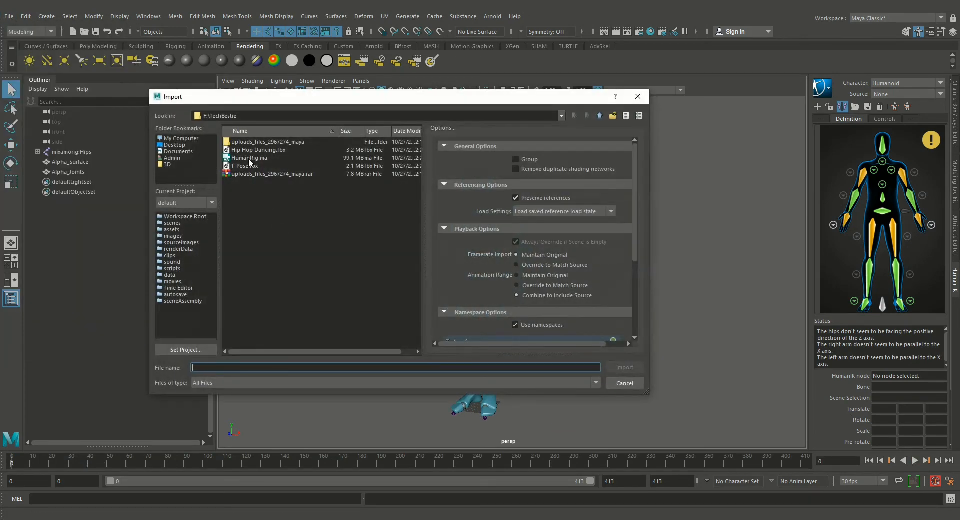
# Import HumanRig.ma and set HumanRig:HumanRig as the current HumanIK character
pyautogui.click(624, 367)
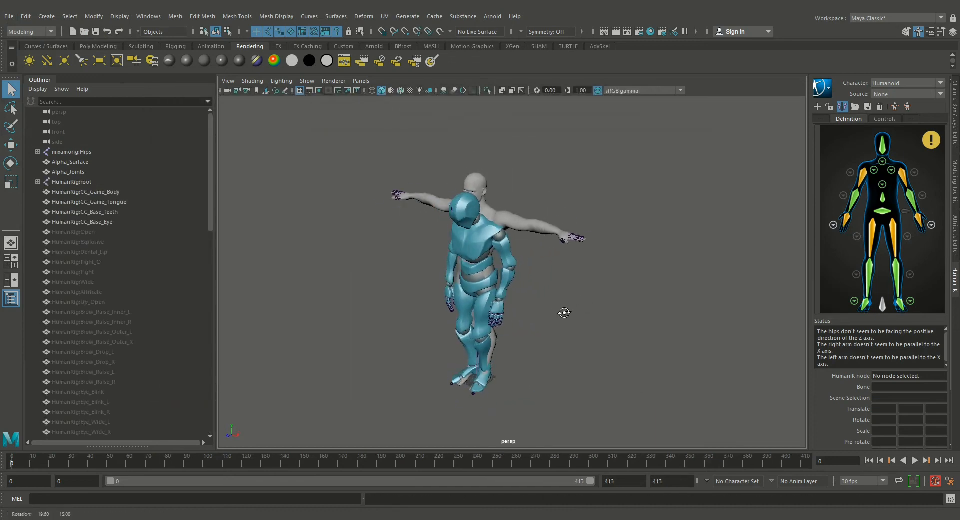
pyautogui.moveTo(564, 313); pyautogui.dragTo(601, 275)
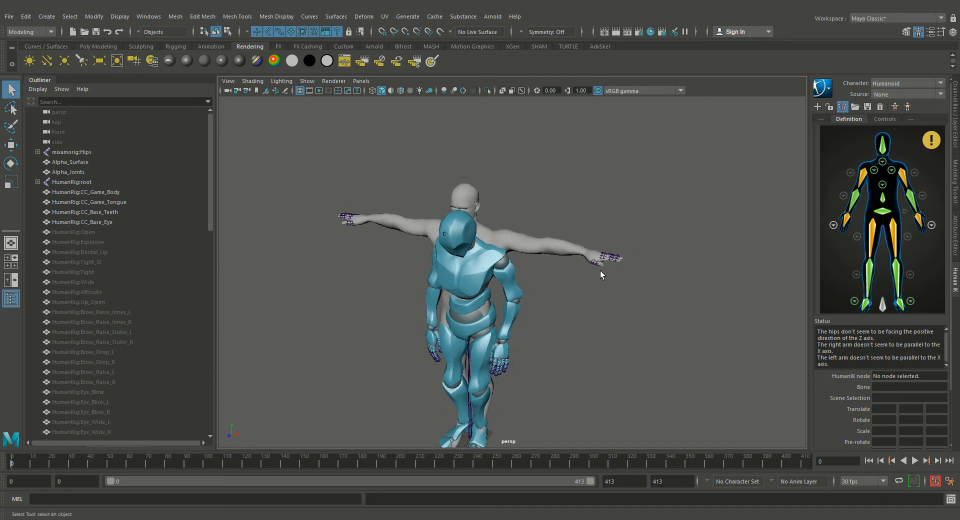
pyautogui.moveTo(853, 91)
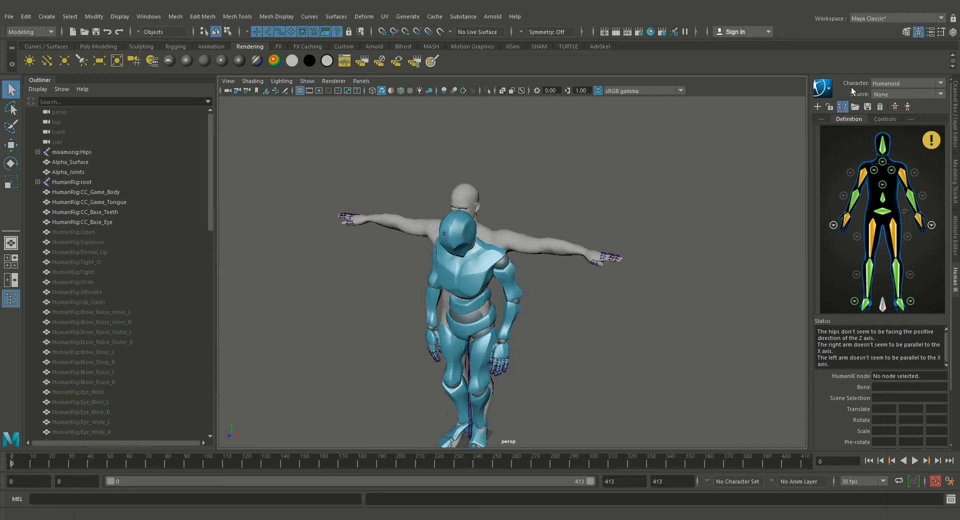
pyautogui.click(942, 94)
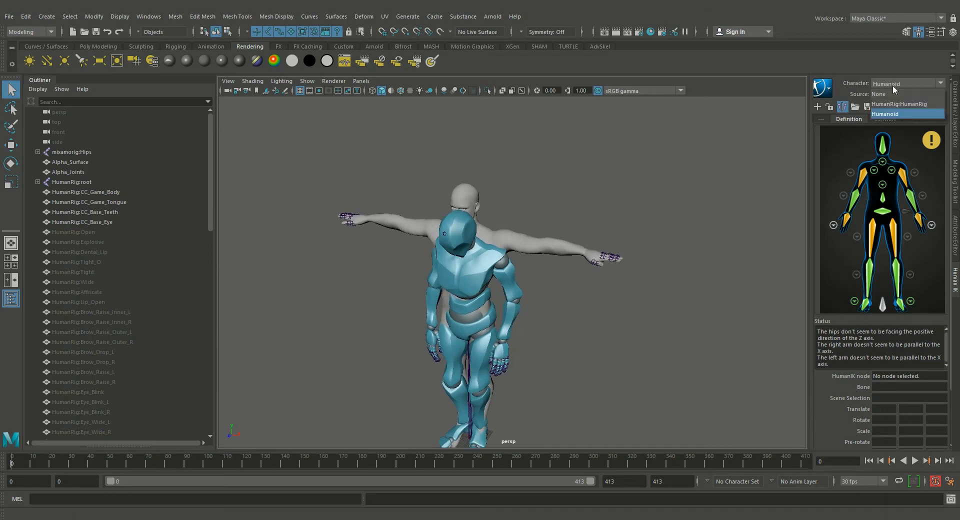
pyautogui.click(907, 104)
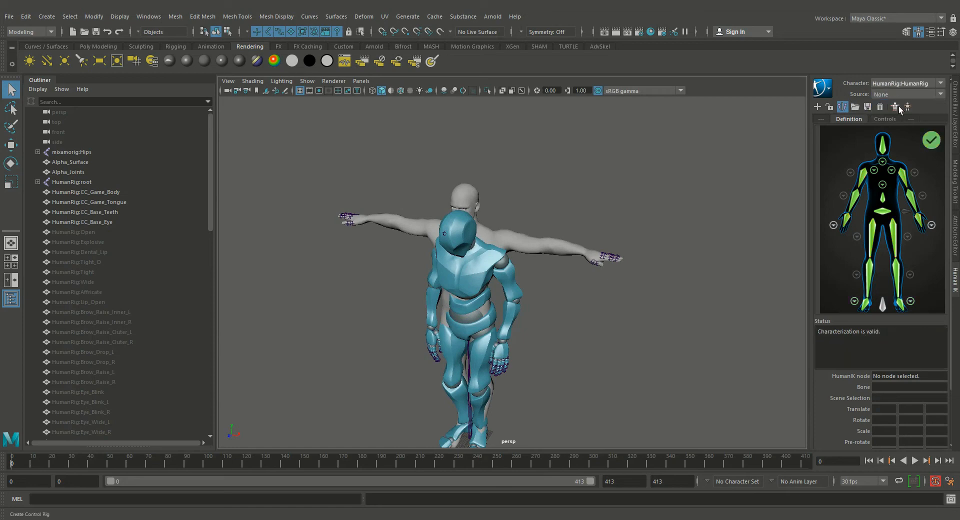
# Create HumanRig's control rig sourced from Humanoid and hide the robot mesh with Ctrl+H
pyautogui.click(928, 94)
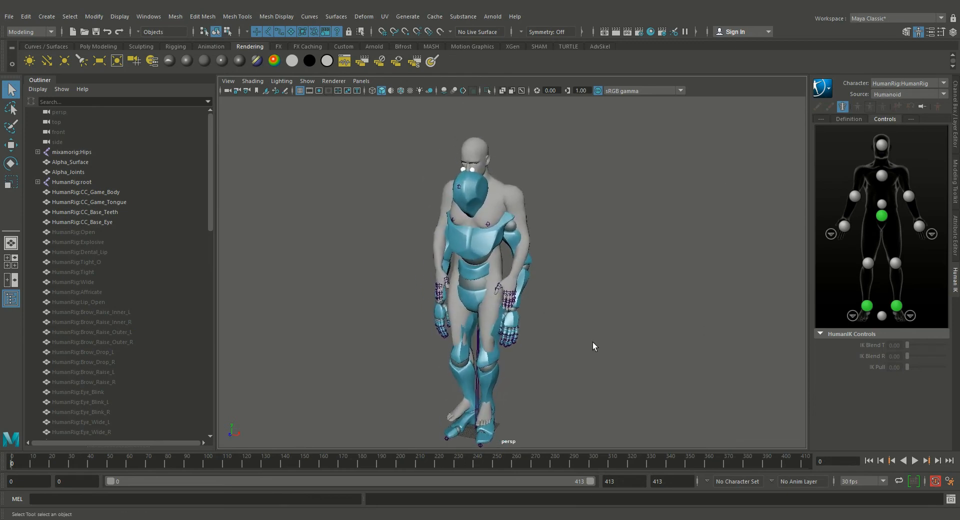
pyautogui.click(70, 162)
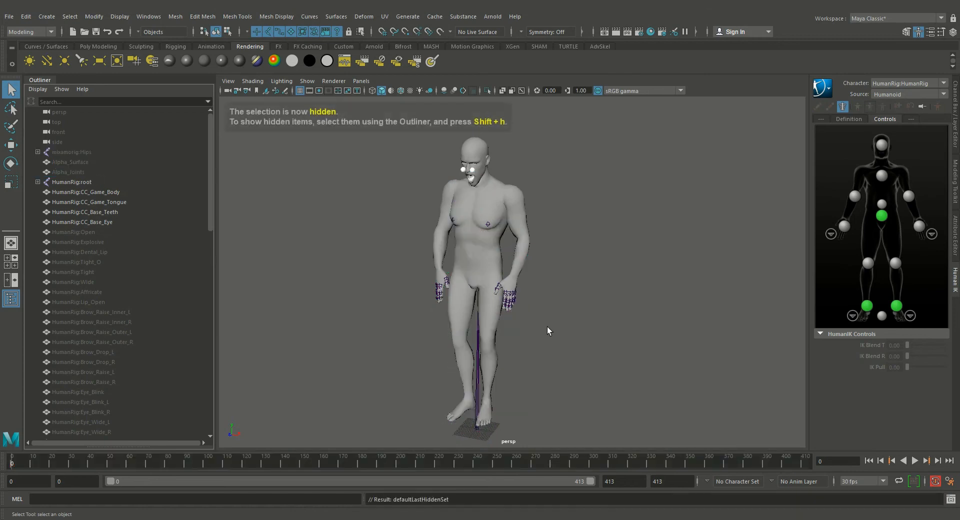
# Zoom onto the human's head to inspect the open mouth and jaw joint
pyautogui.scroll(3)
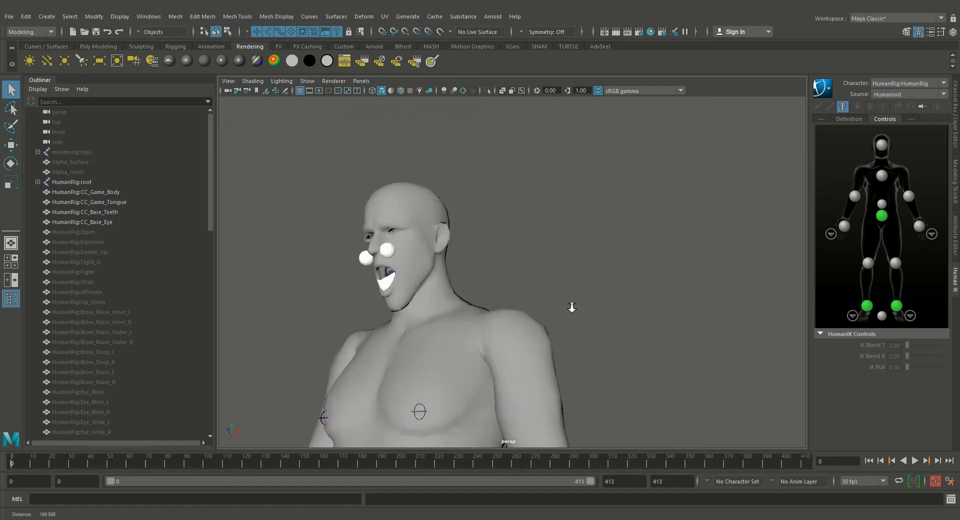
pyautogui.moveTo(572, 306); pyautogui.dragTo(576, 258)
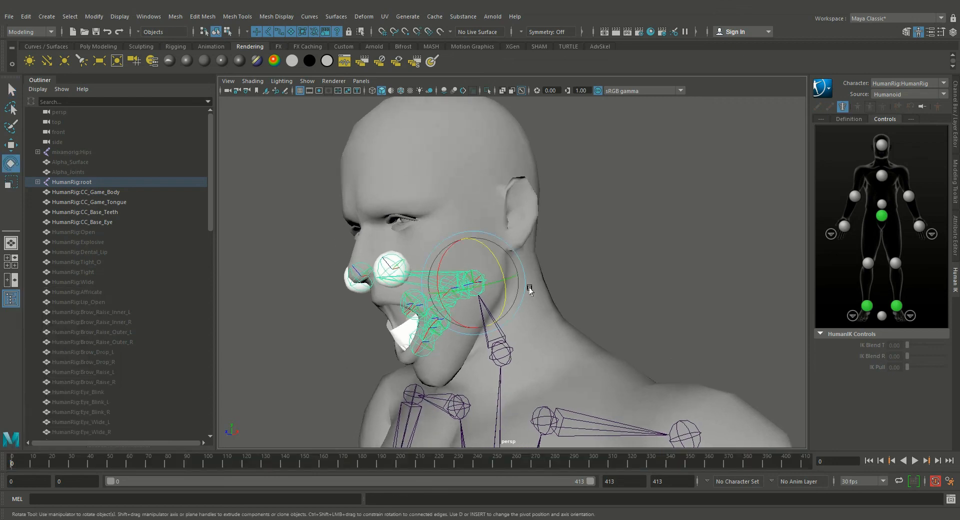
# Clear the jaw joint's keys and rotate the jaw until the human's mouth closes
pyautogui.moveTo(530, 291); pyautogui.dragTo(456, 263)
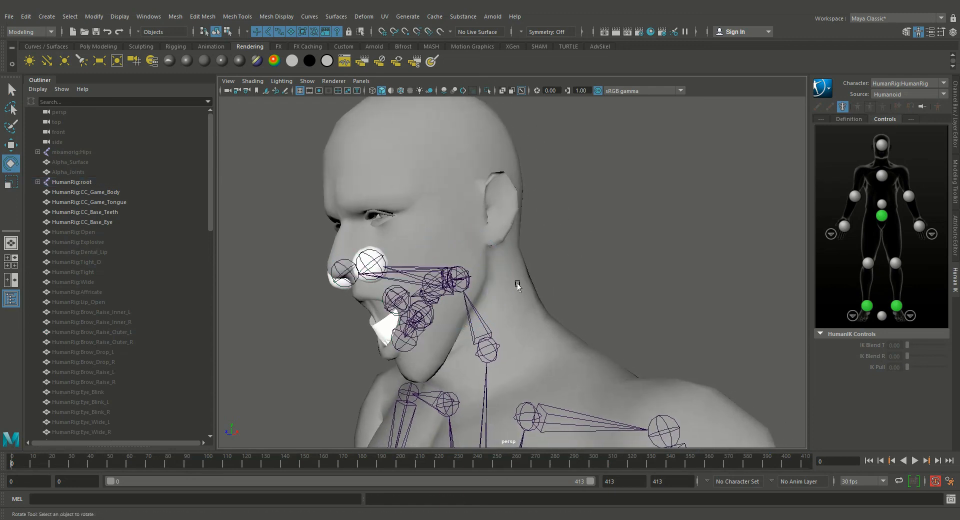
pyautogui.click(456, 276)
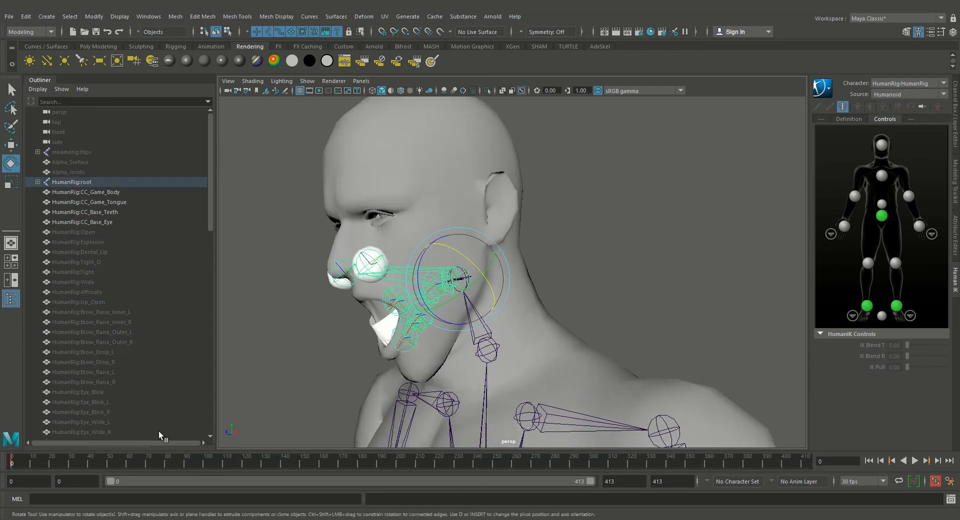
pyautogui.rightClick(410, 463)
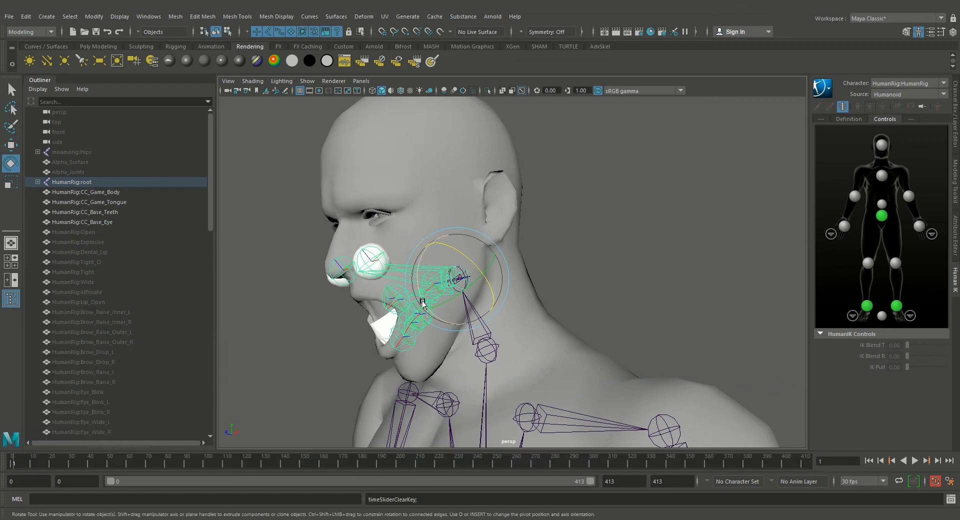
pyautogui.moveTo(422, 303); pyautogui.dragTo(417, 282)
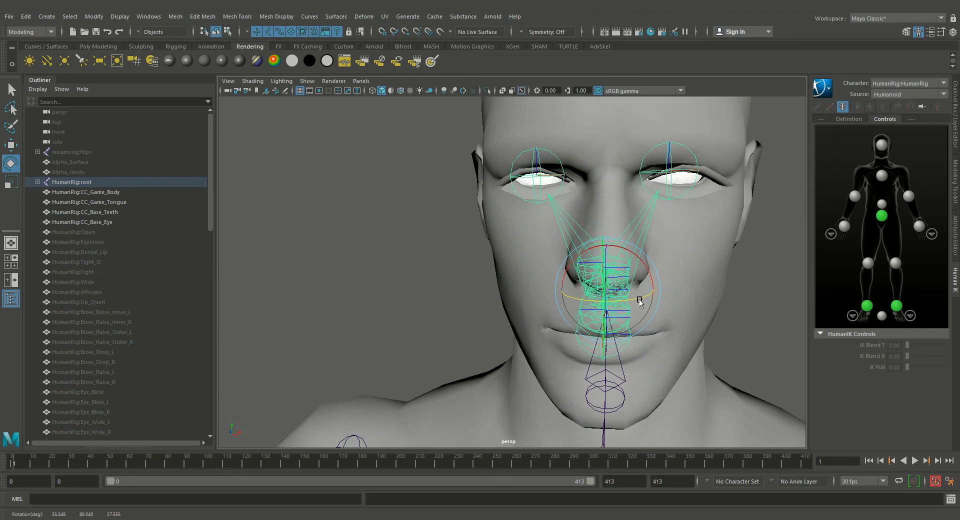
pyautogui.moveTo(637, 300); pyautogui.dragTo(621, 322)
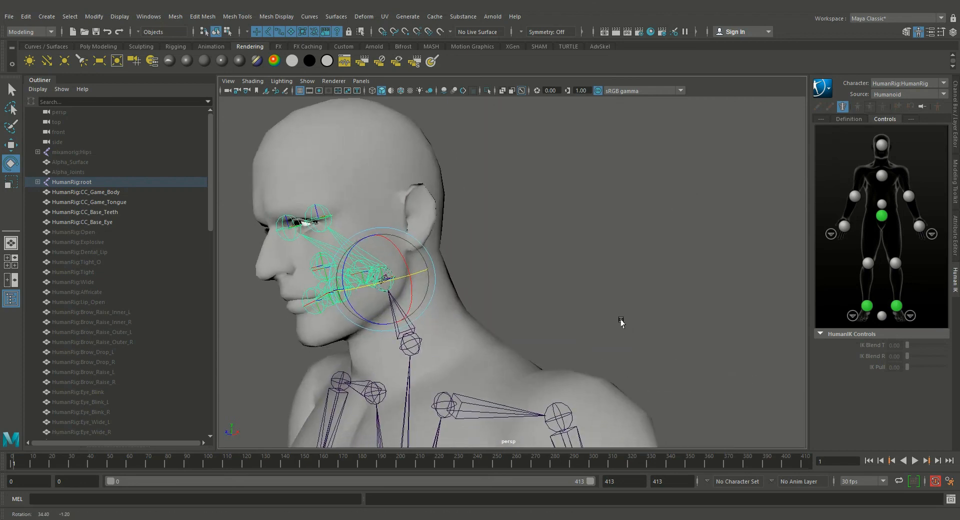